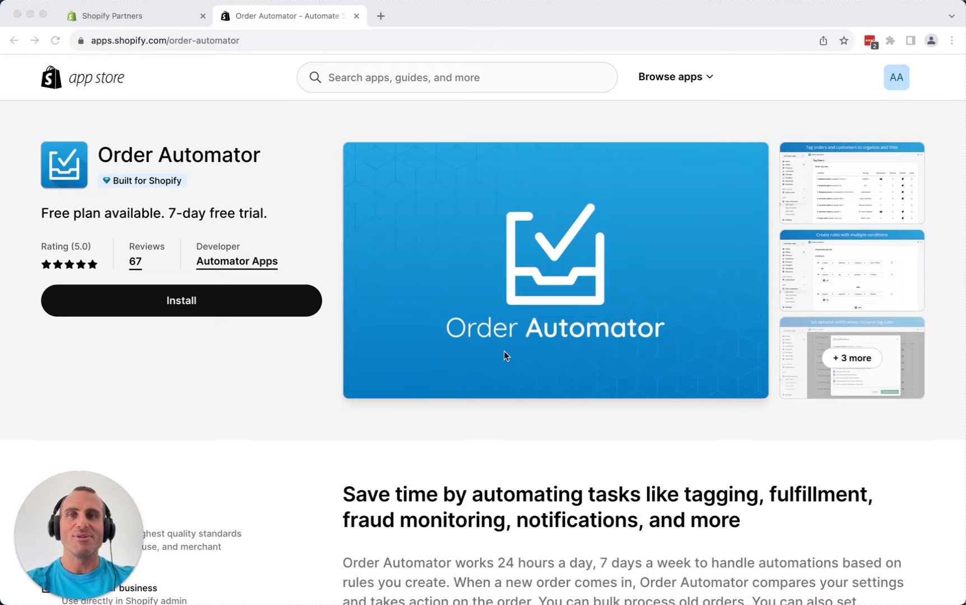
pyautogui.moveTo(321, 371)
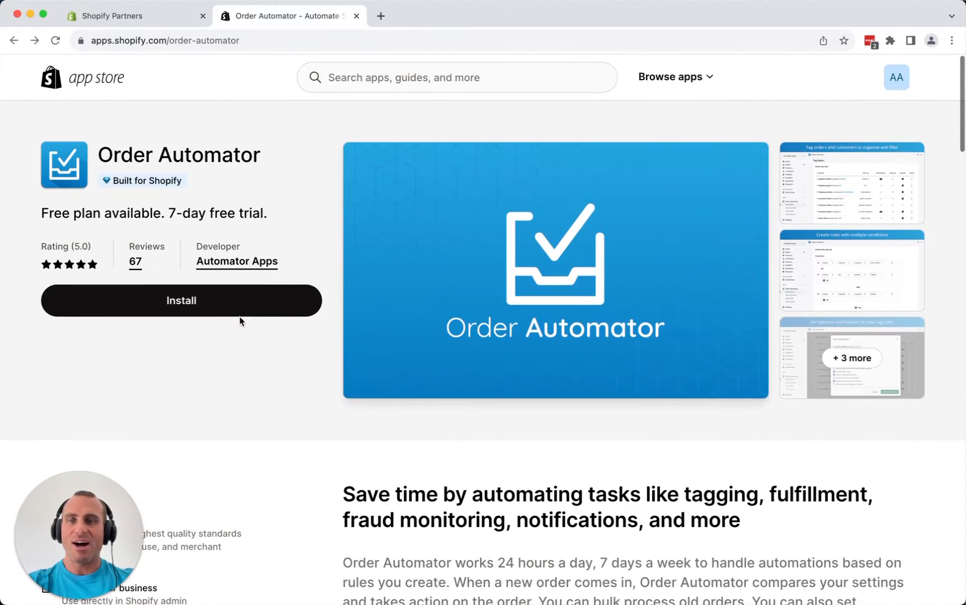
# Start installing Order Automator from its Shopify App Store listing page.
pyautogui.click(181, 301)
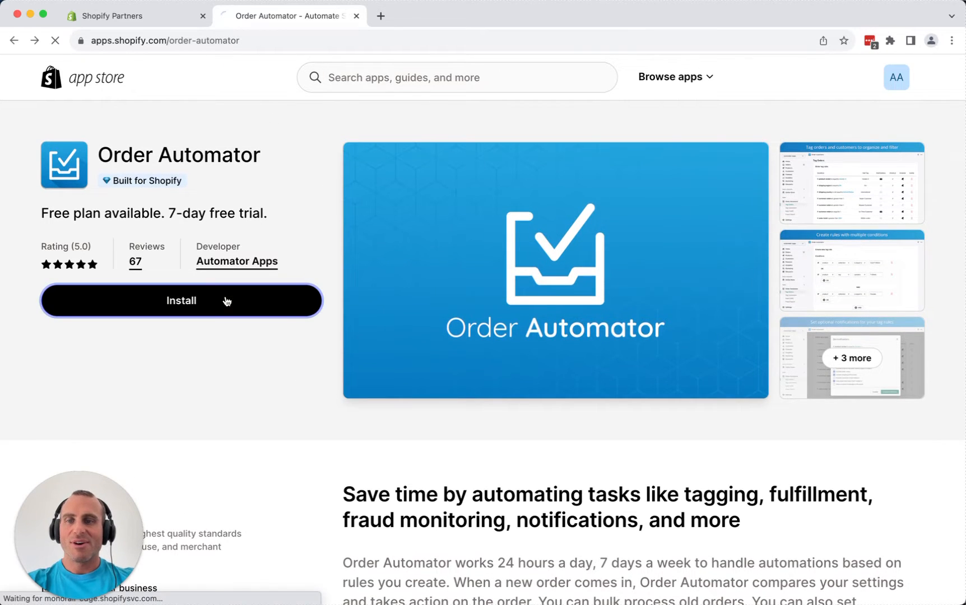
pyautogui.click(181, 300)
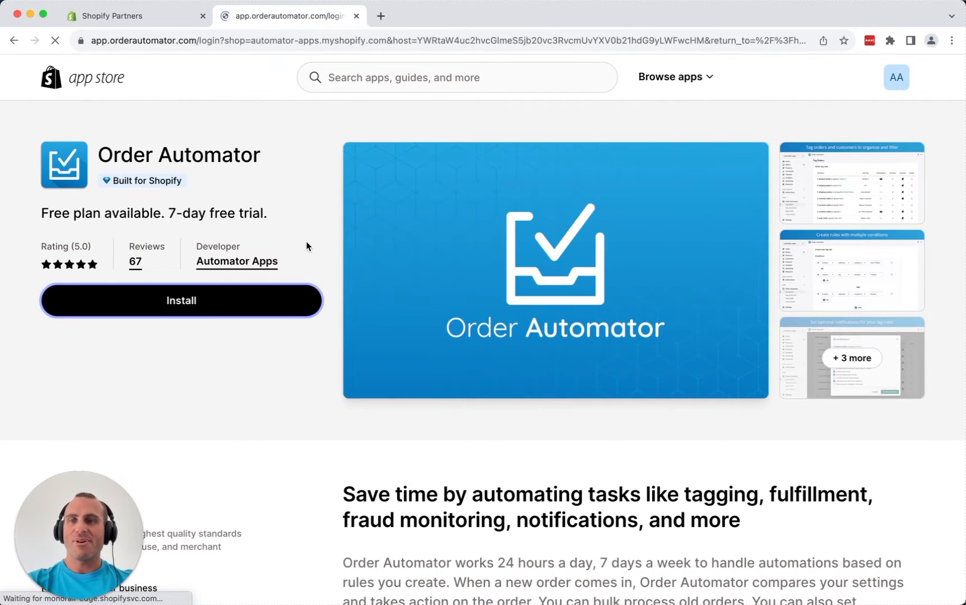
# Approve Order Automator's requested store permissions and complete the app installation.
pyautogui.click(181, 300)
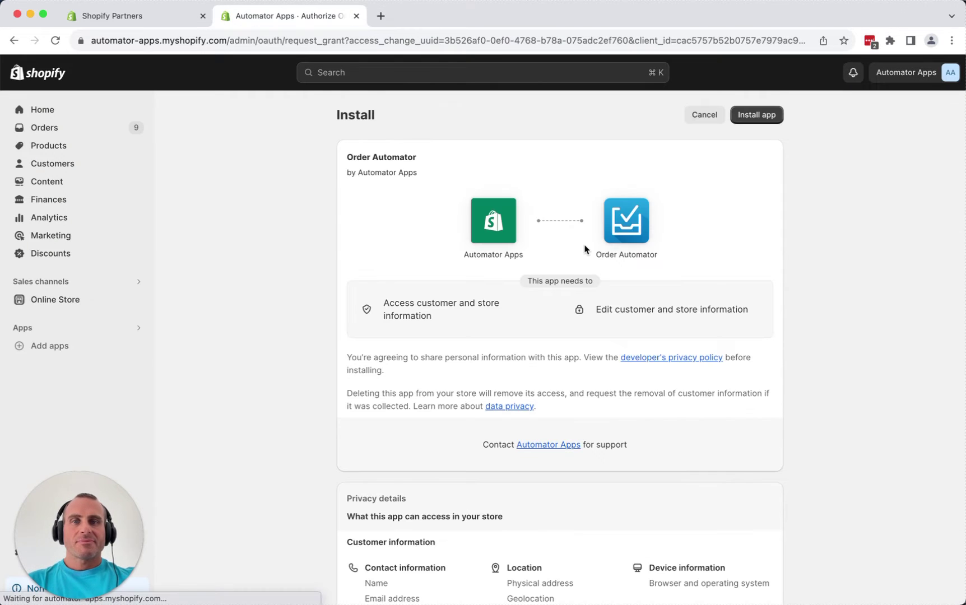
pyautogui.click(756, 115)
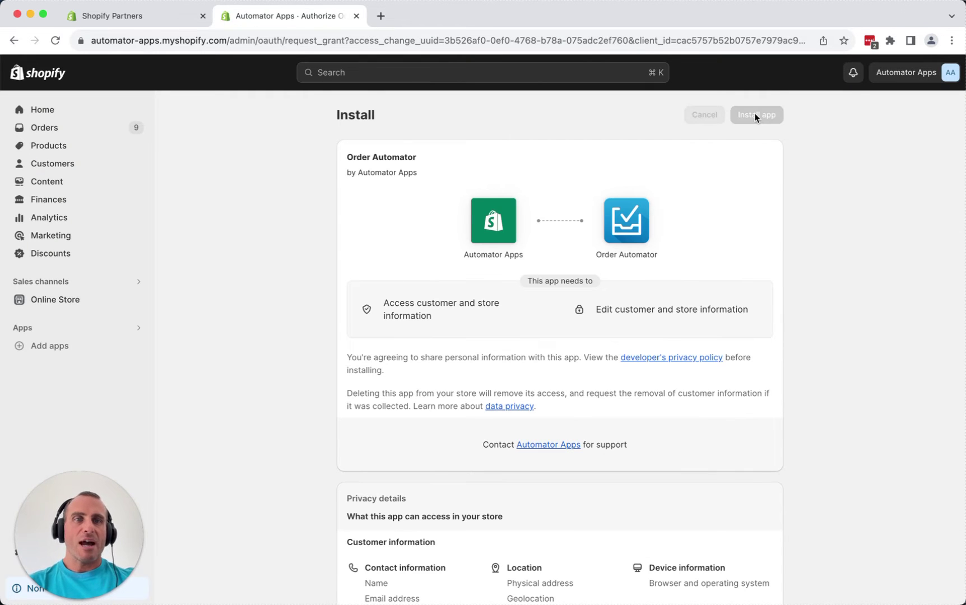
pyautogui.click(757, 115)
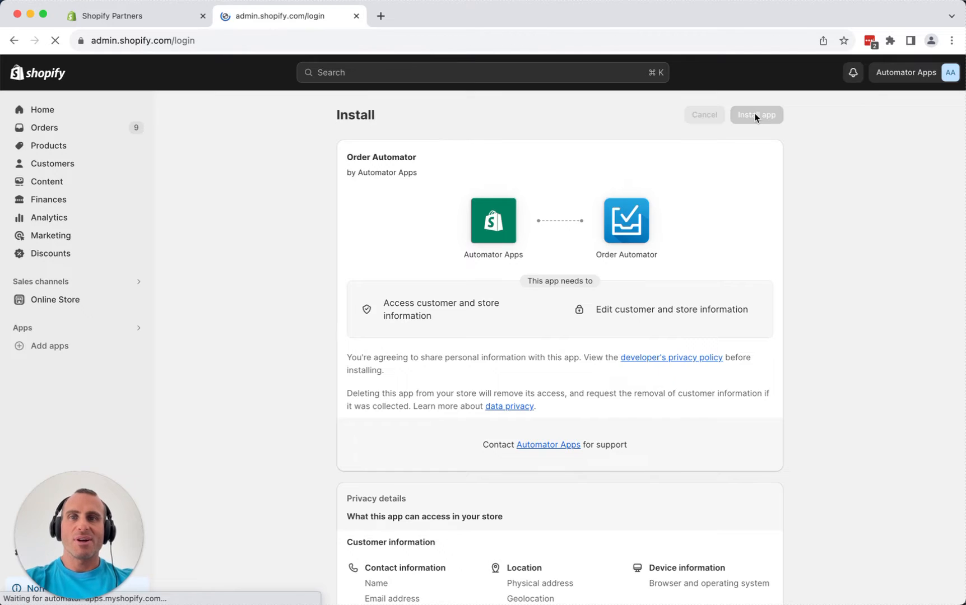
pyautogui.click(756, 115)
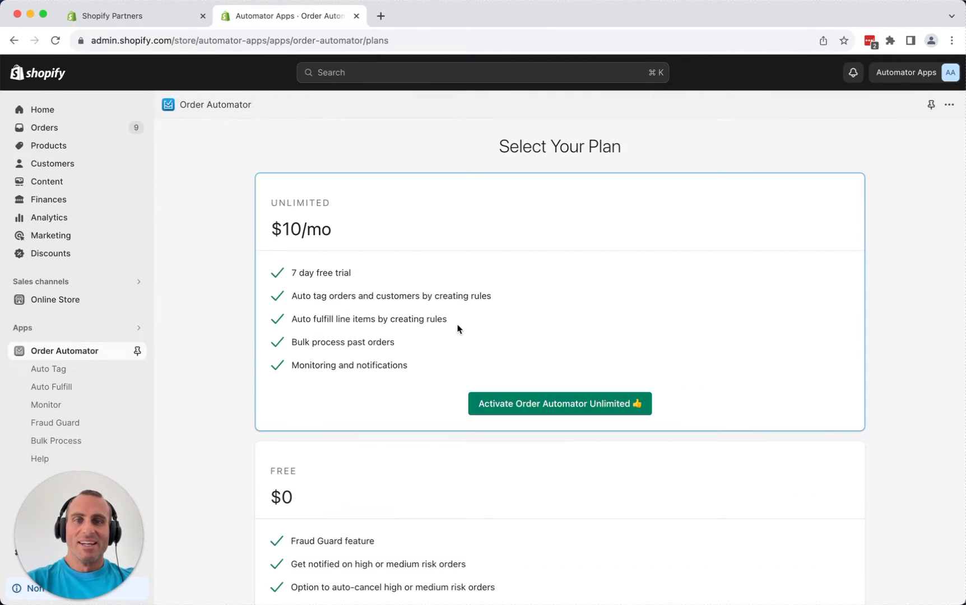
# Review the plan options and activate the $10/mo Order Automator Unlimited plan.
pyautogui.scroll(-3)
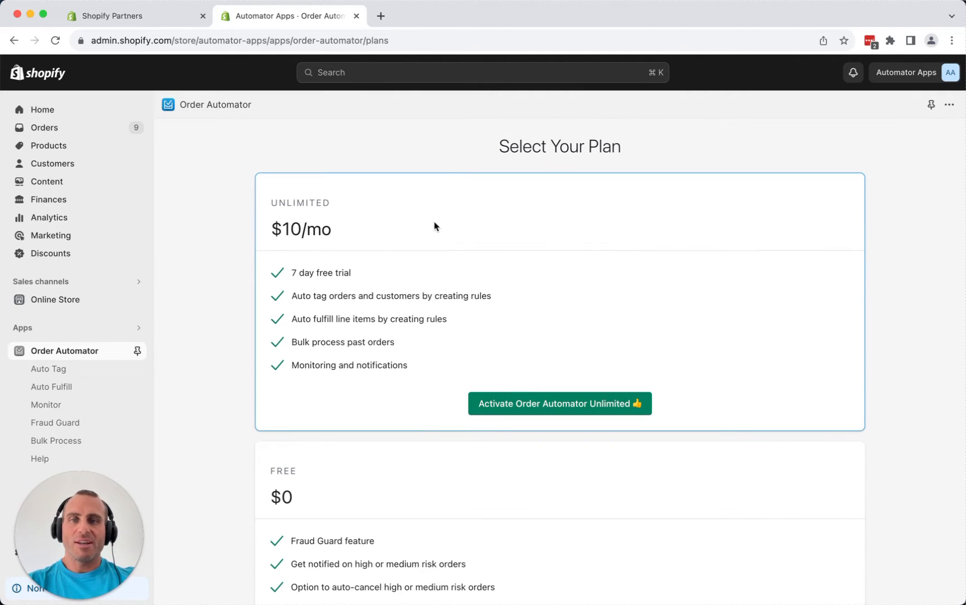
pyautogui.scroll(-3)
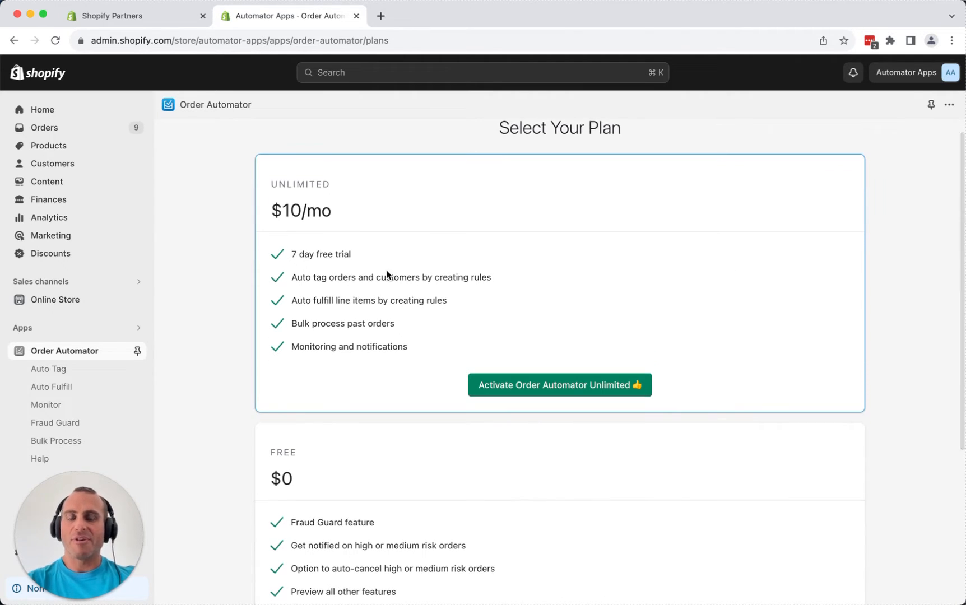
pyautogui.scroll(-3)
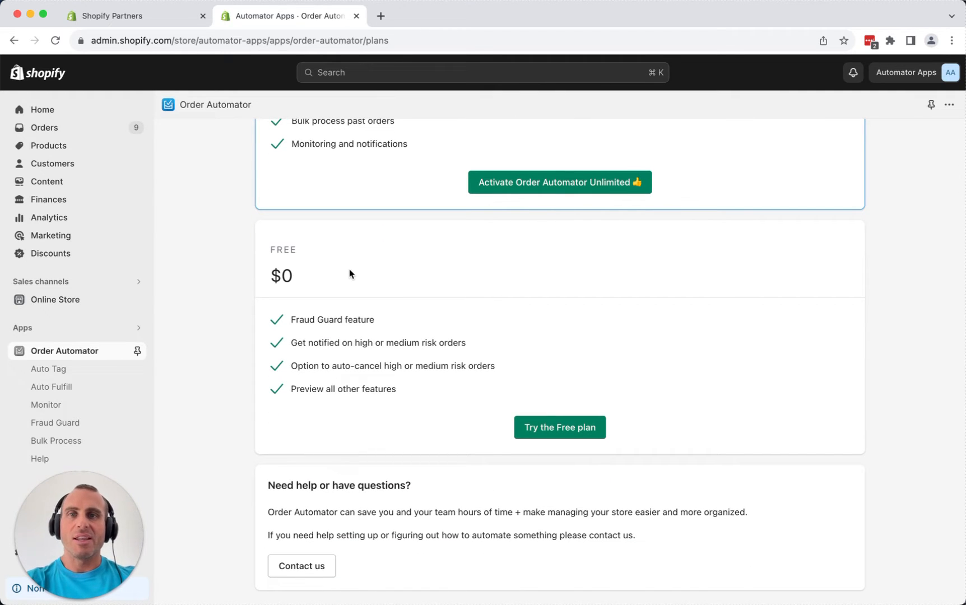
pyautogui.moveTo(437, 302)
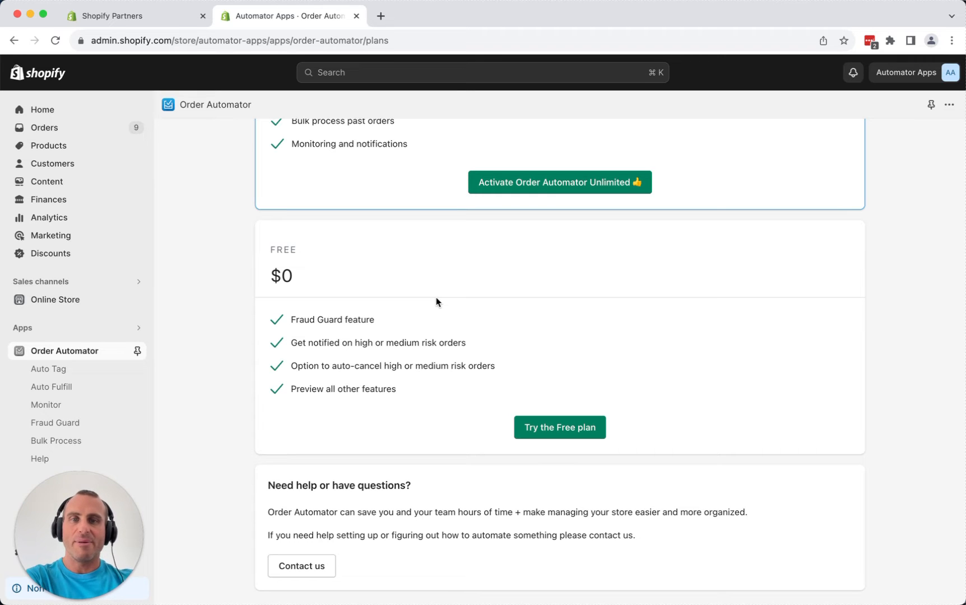
pyautogui.scroll(3)
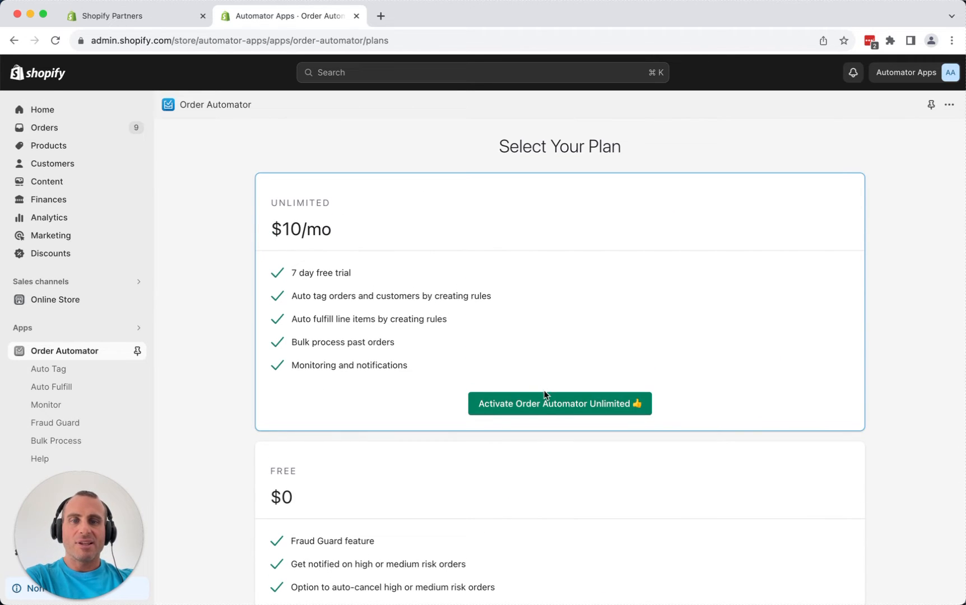
pyautogui.click(559, 404)
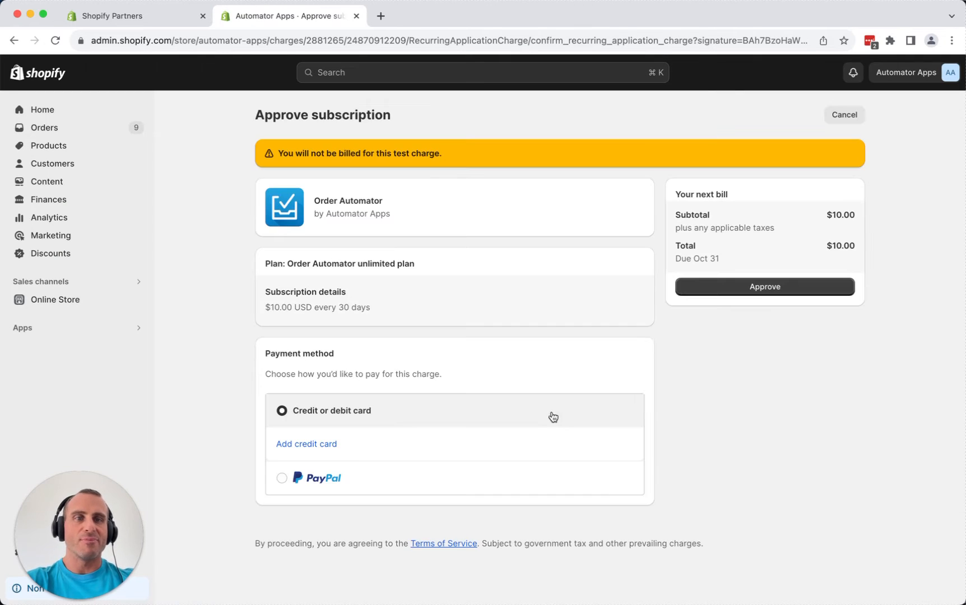
# Approve the Unlimited subscription charge of $10.00 every 30 days.
pyautogui.click(764, 286)
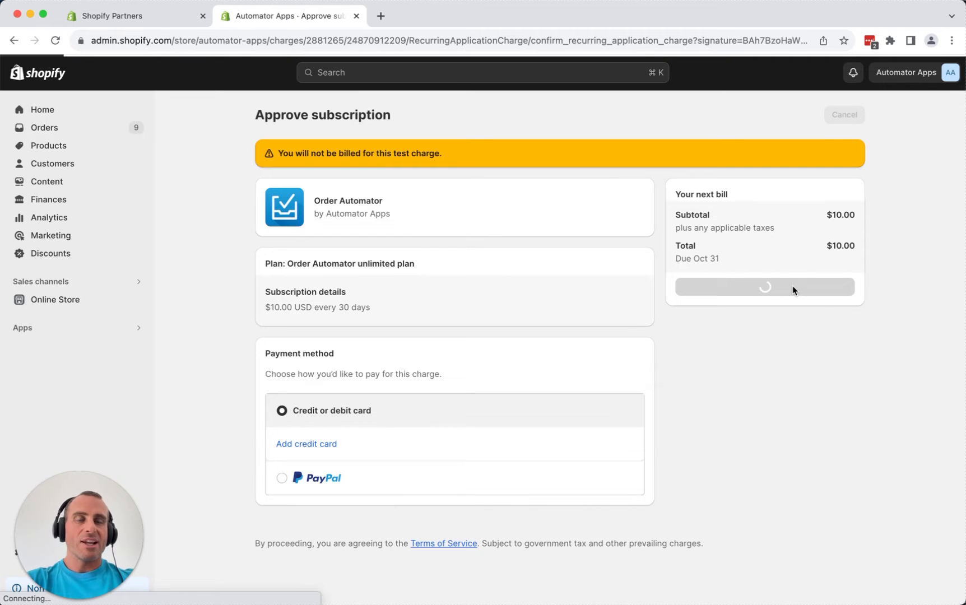
pyautogui.click(764, 287)
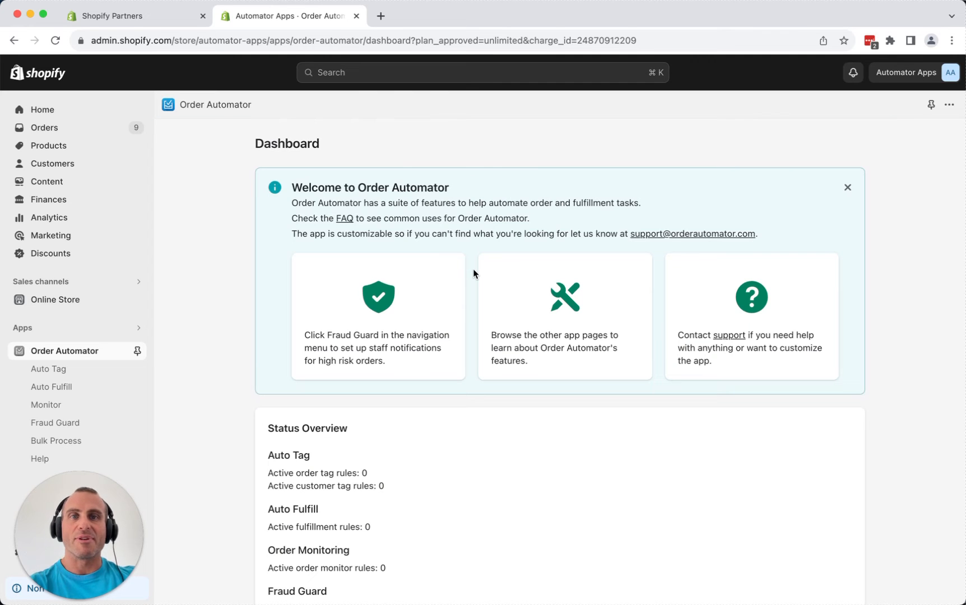
pyautogui.moveTo(316, 282)
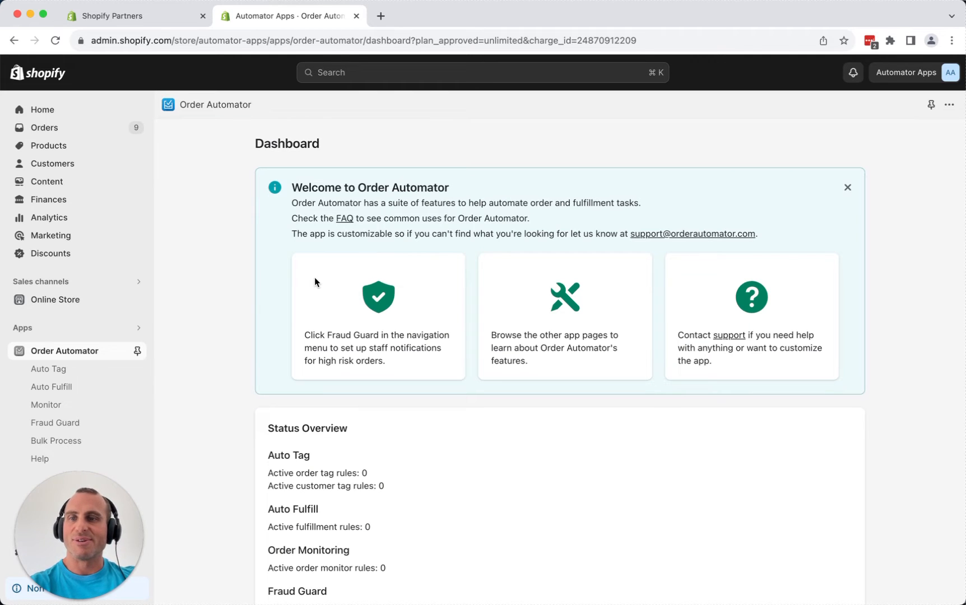
pyautogui.moveTo(241, 312)
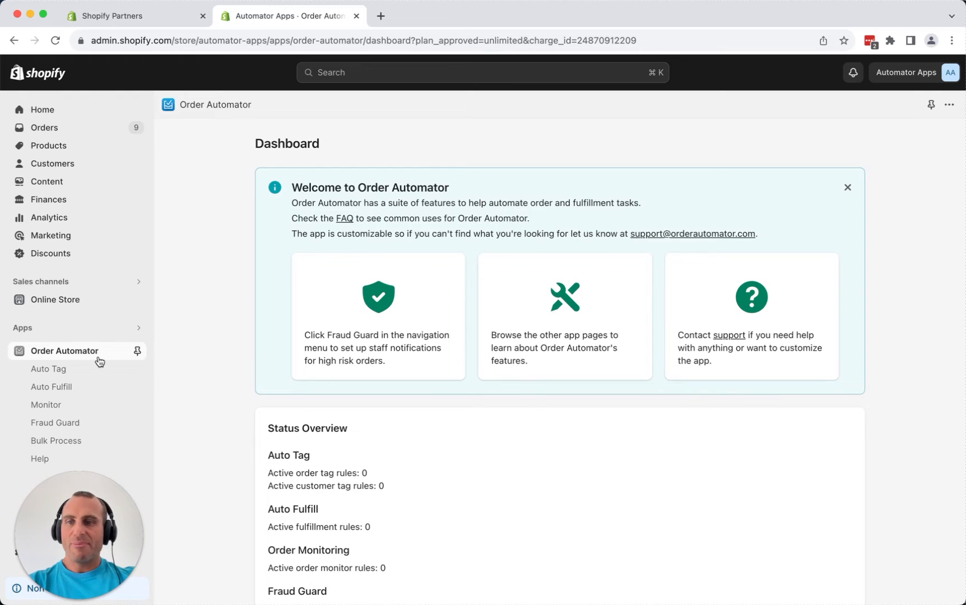
pyautogui.moveTo(53, 455)
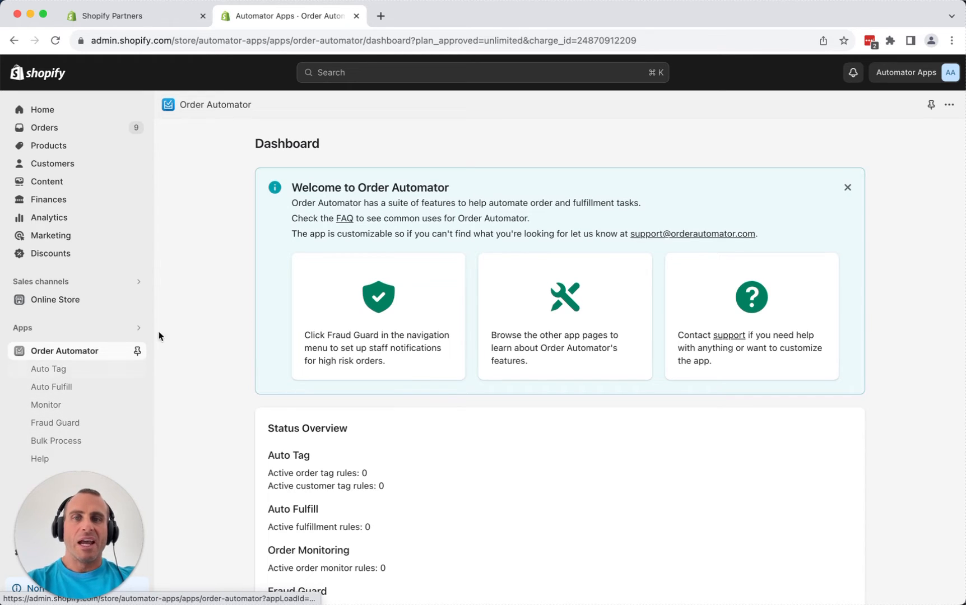
pyautogui.moveTo(536, 212)
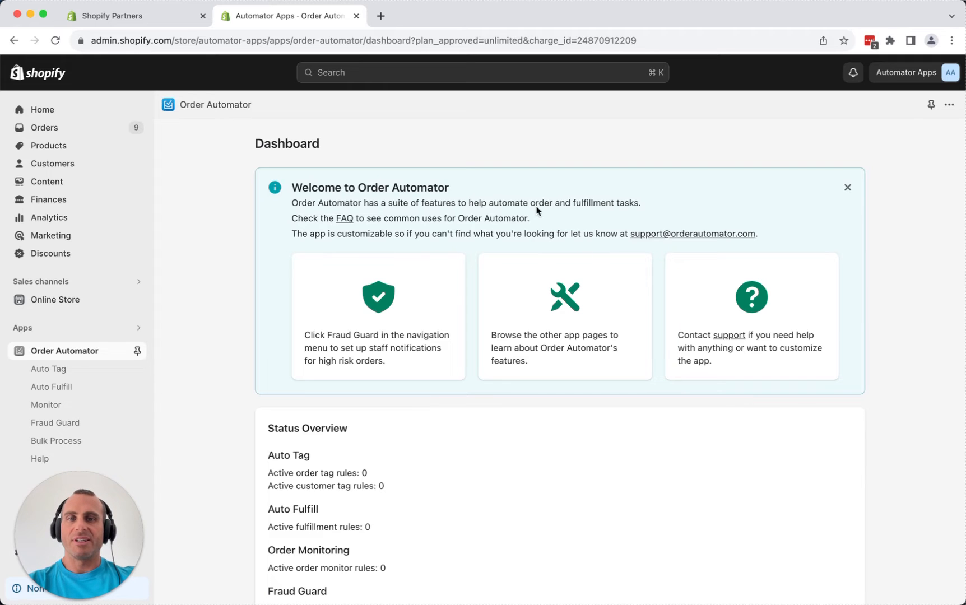
pyautogui.moveTo(483, 267)
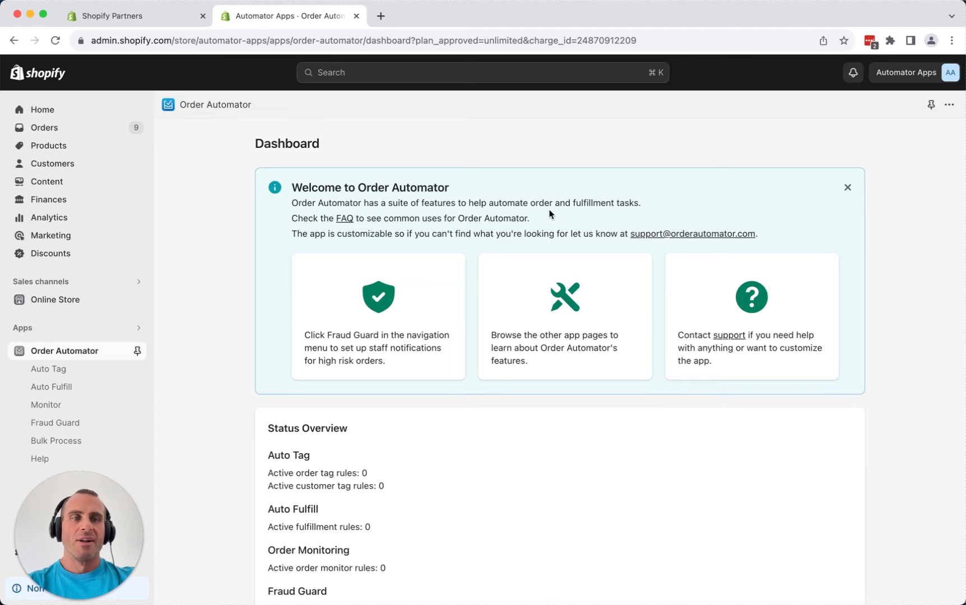
pyautogui.scroll(-3)
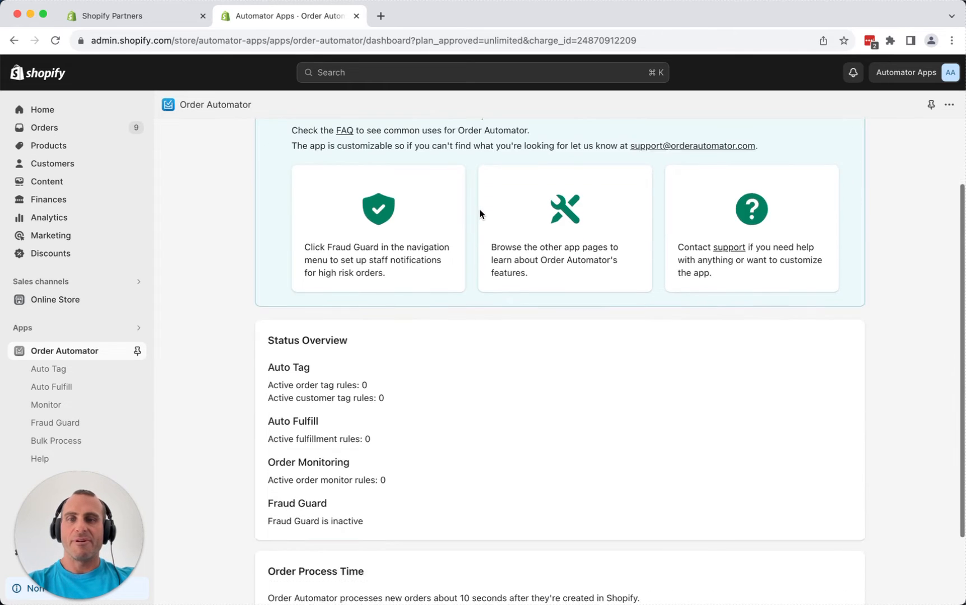
pyautogui.scroll(3)
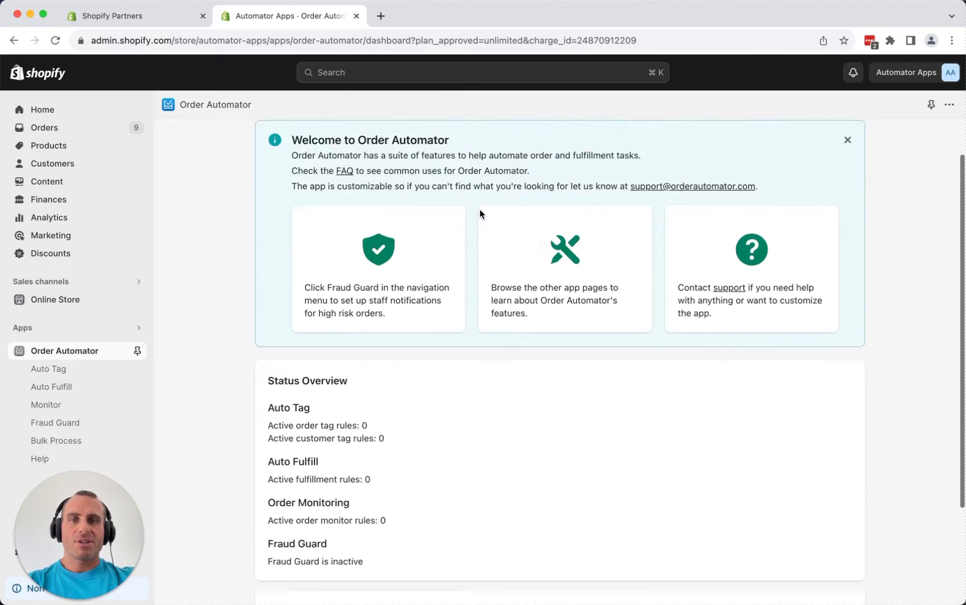
pyautogui.scroll(-3)
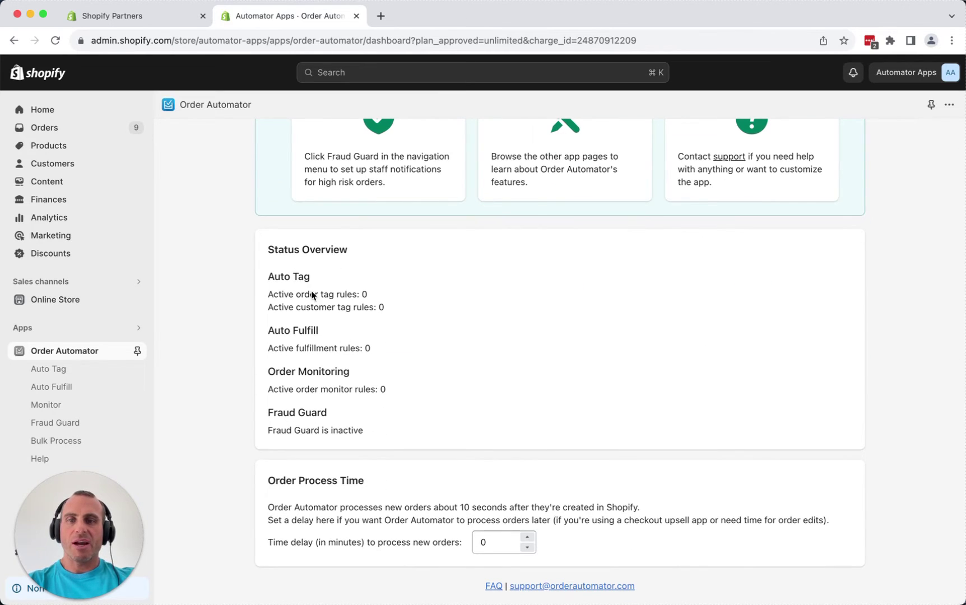
pyautogui.moveTo(302, 495)
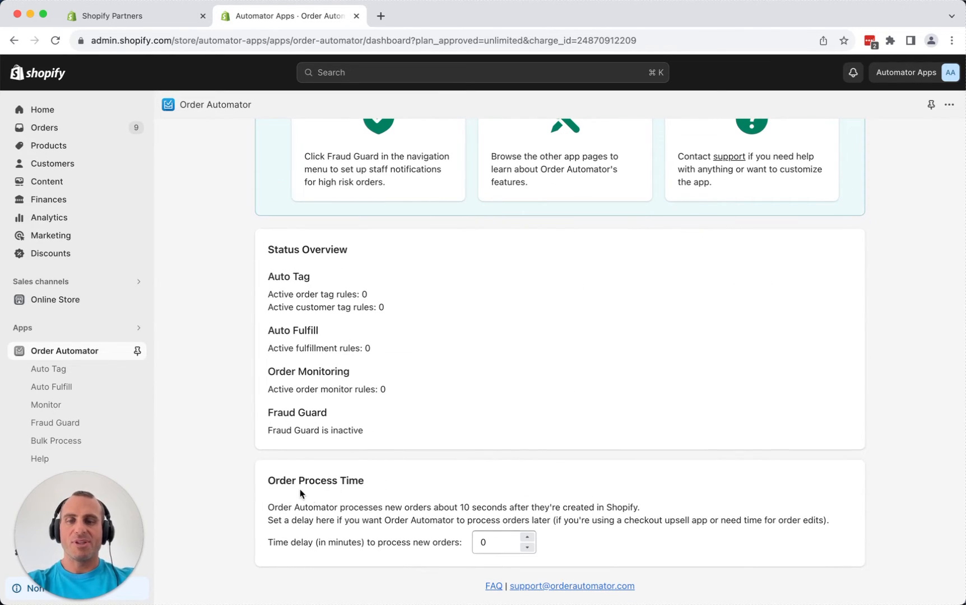
pyautogui.moveTo(436, 488)
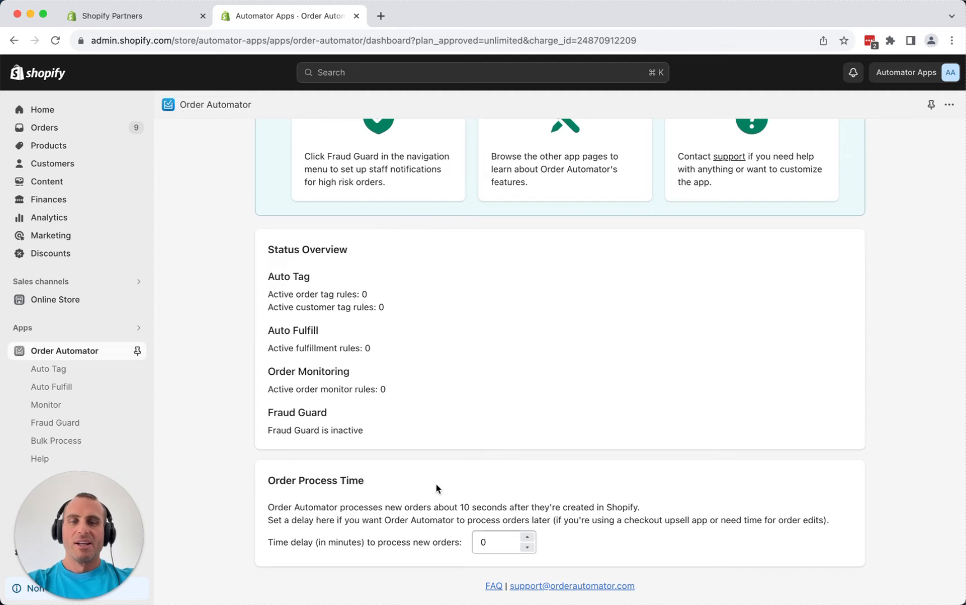
pyautogui.moveTo(404, 502)
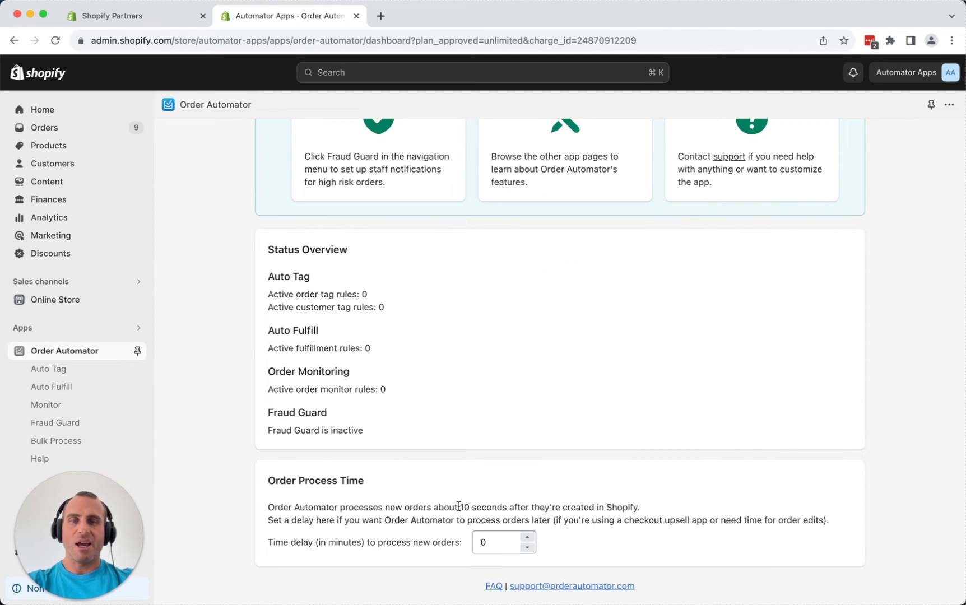
pyautogui.moveTo(465, 563)
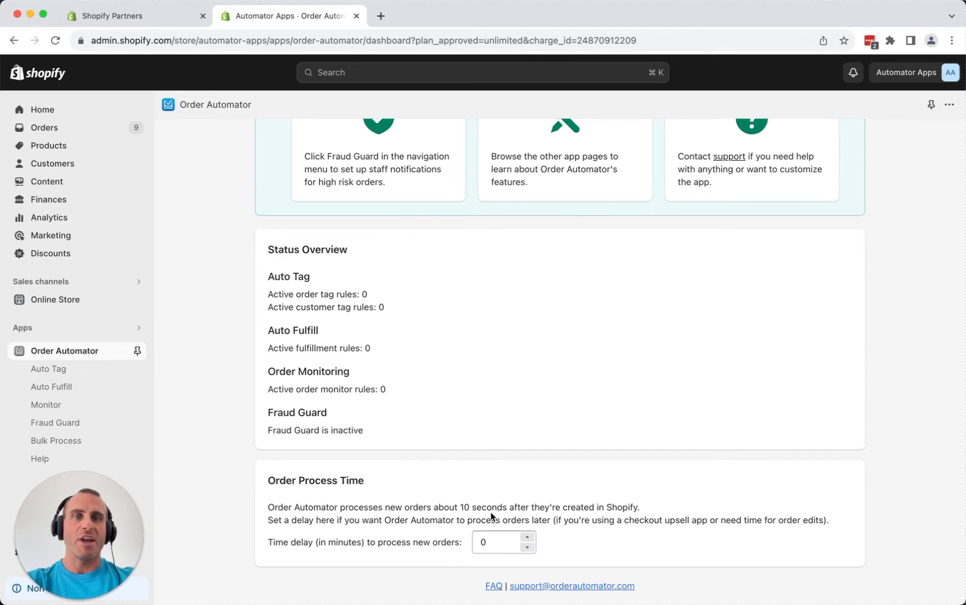
pyautogui.moveTo(441, 492)
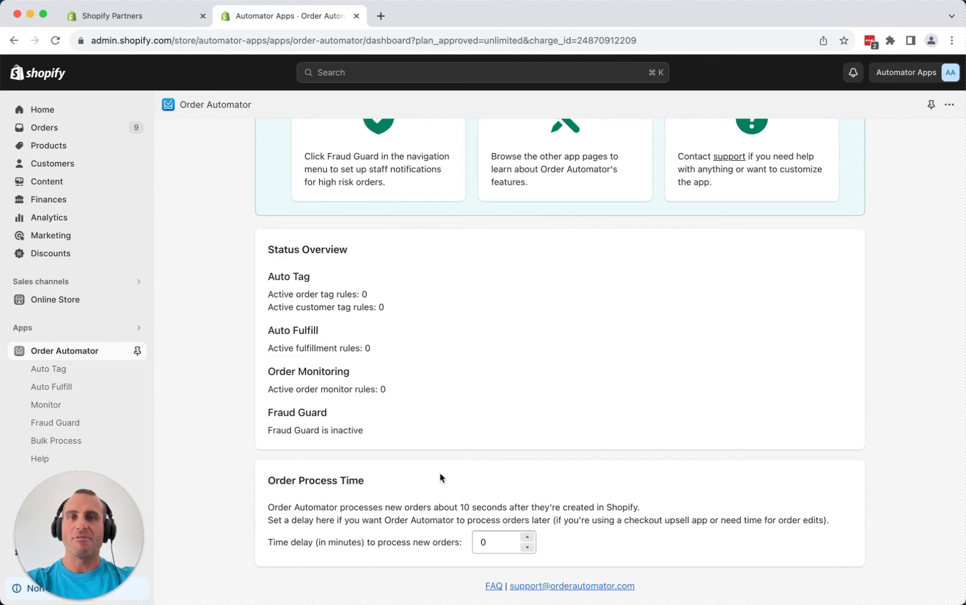
pyautogui.moveTo(82, 371)
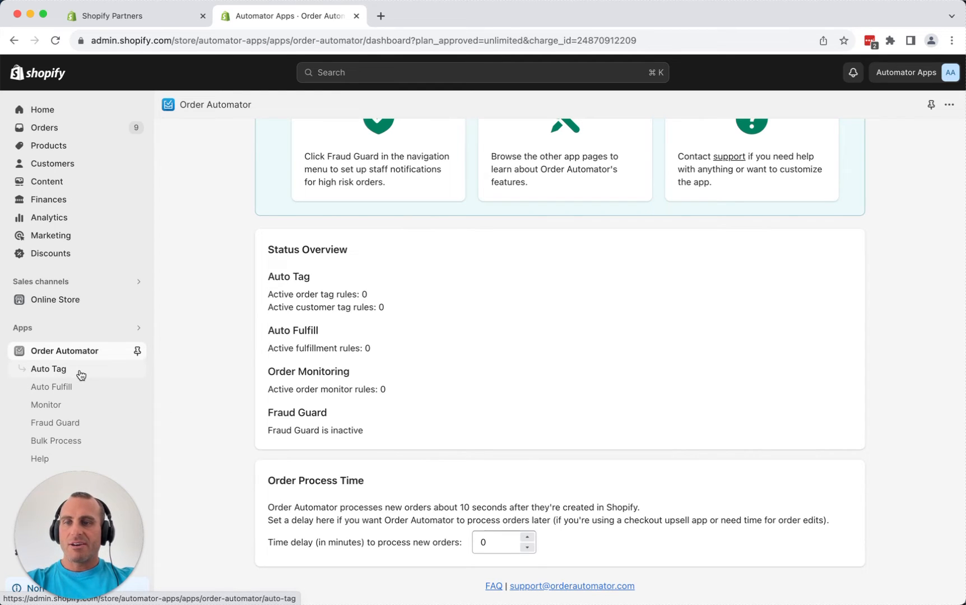
# Open Auto Tag and set the new rule condition to product vendor is equal to.
pyautogui.click(48, 368)
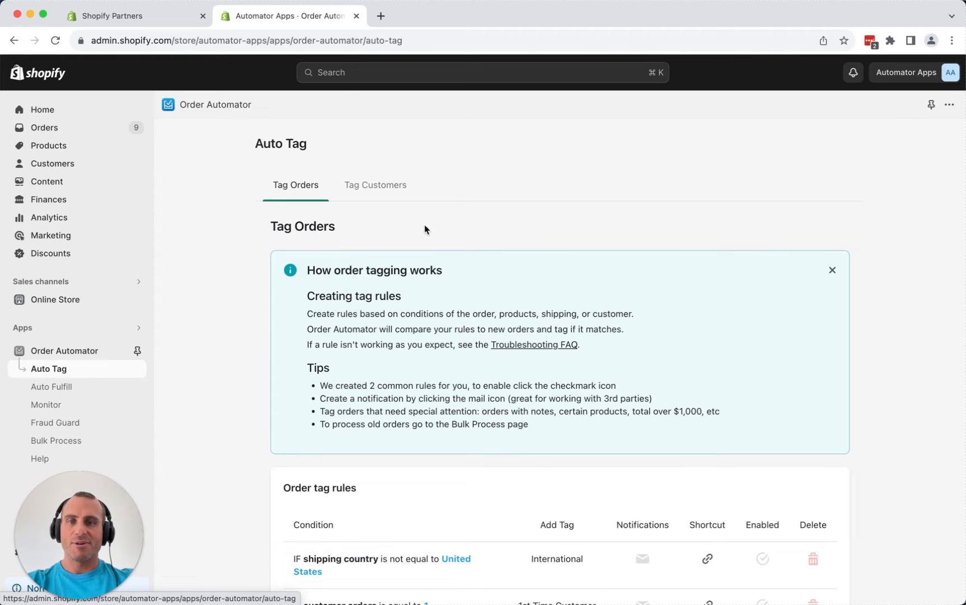
pyautogui.scroll(-3)
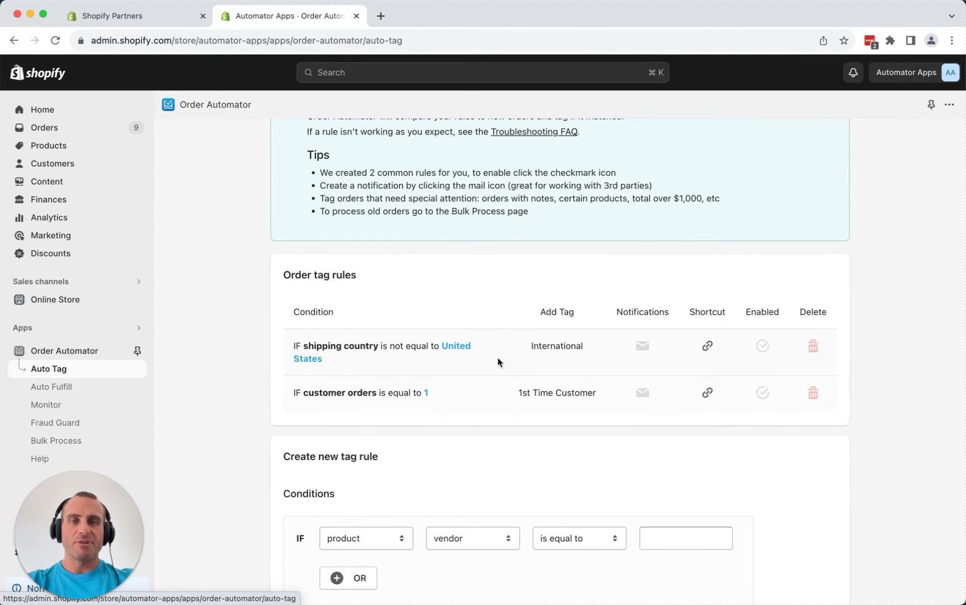
pyautogui.scroll(-3)
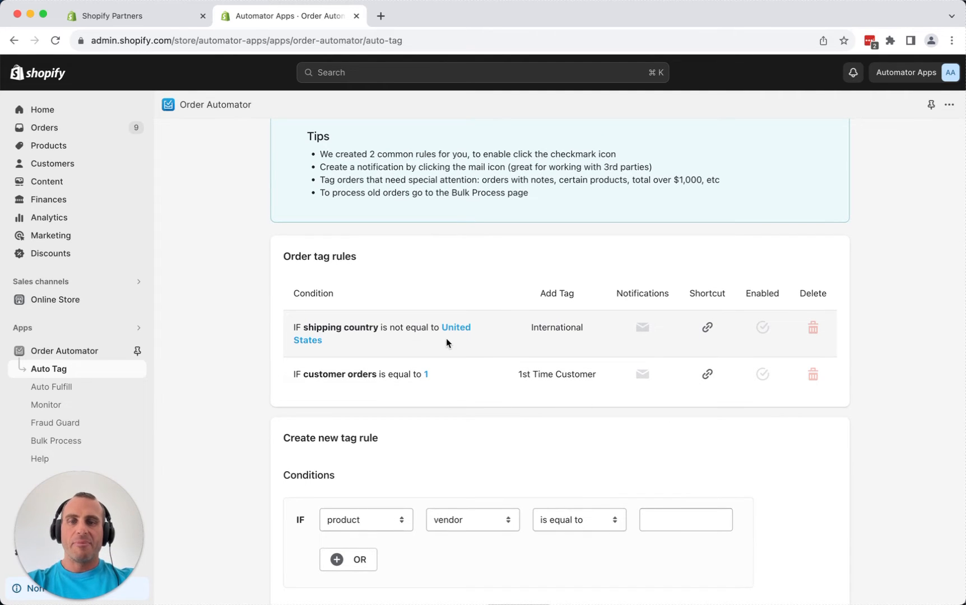
pyautogui.scroll(-3)
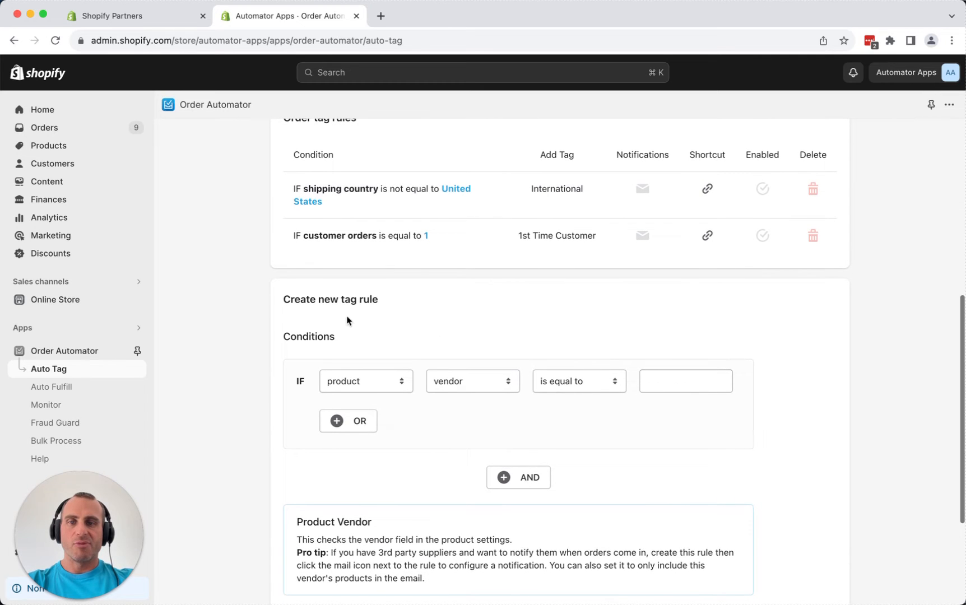
pyautogui.click(364, 381)
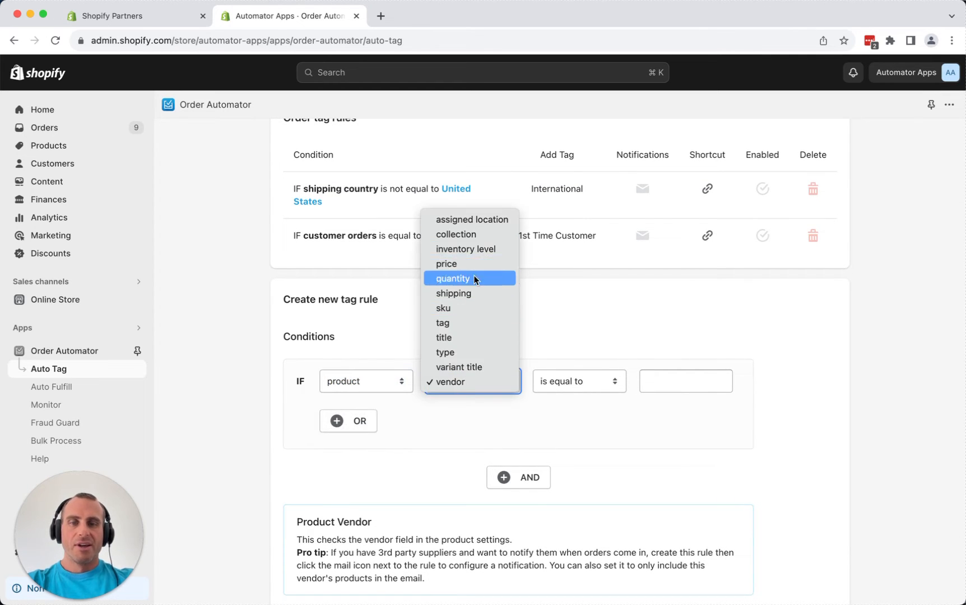
pyautogui.moveTo(457, 383)
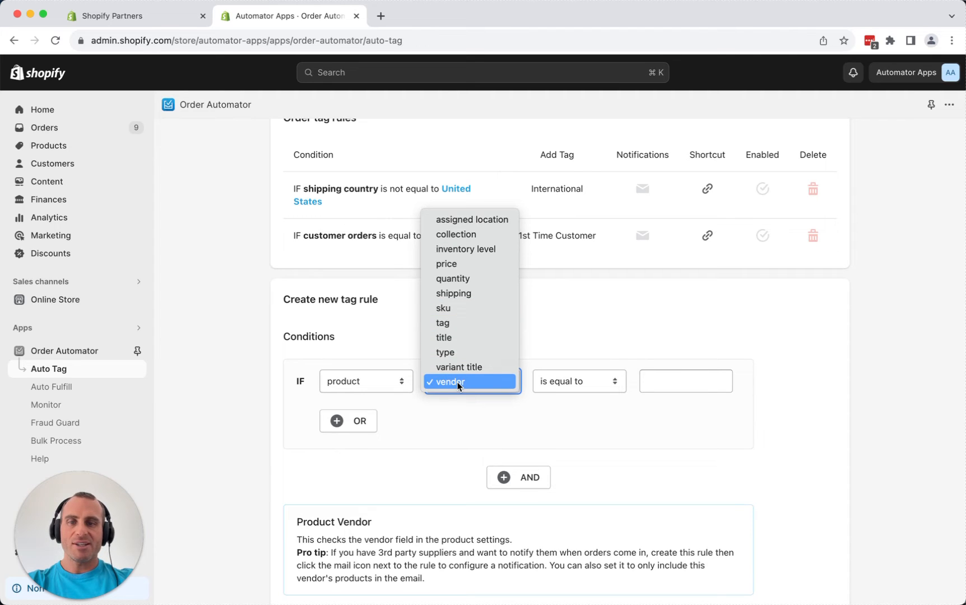
pyautogui.click(448, 381)
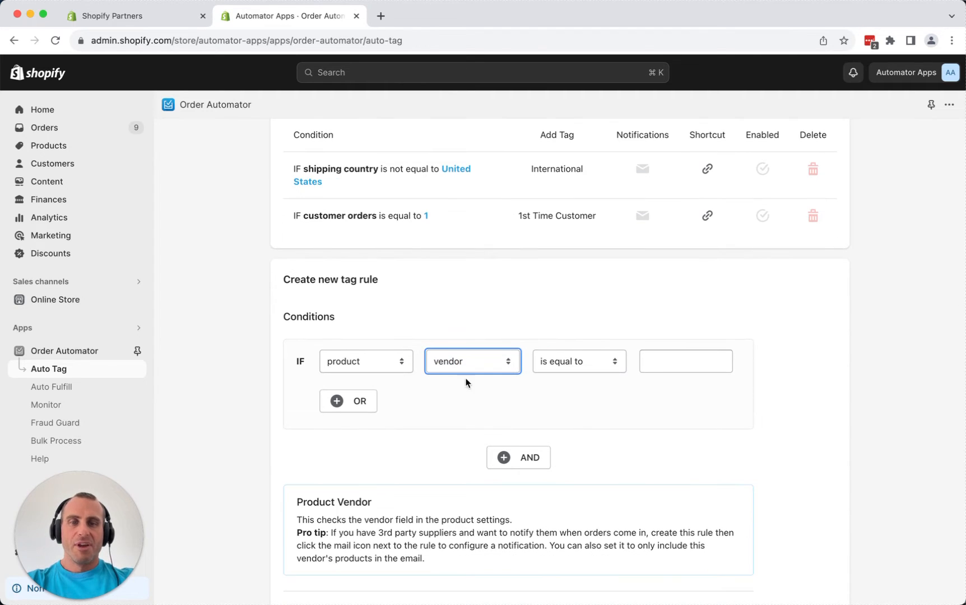
# Match vendor 'Vendor A', add the tag 'Vendor A', and activate the rule.
pyautogui.click(686, 361)
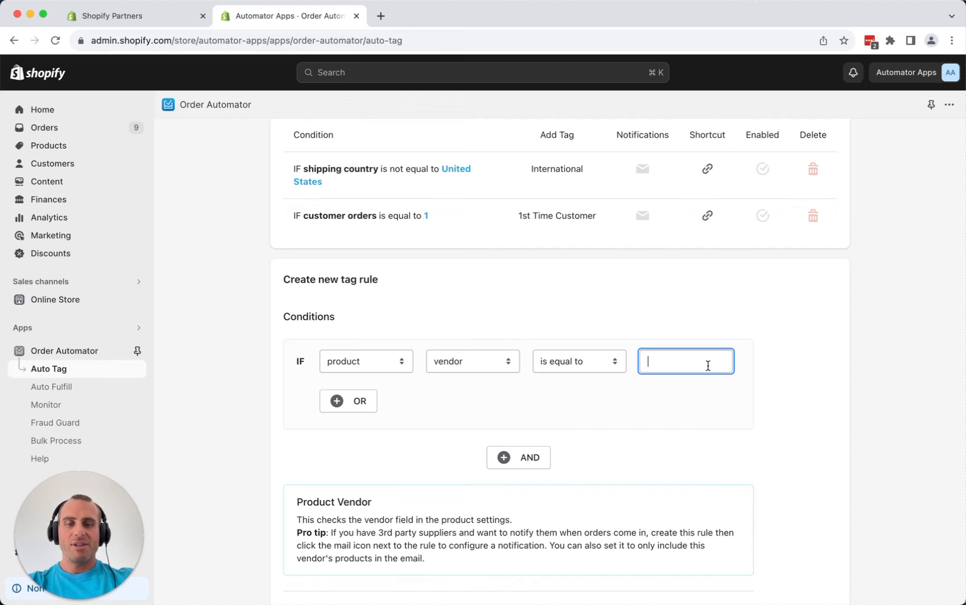
pyautogui.write('V')
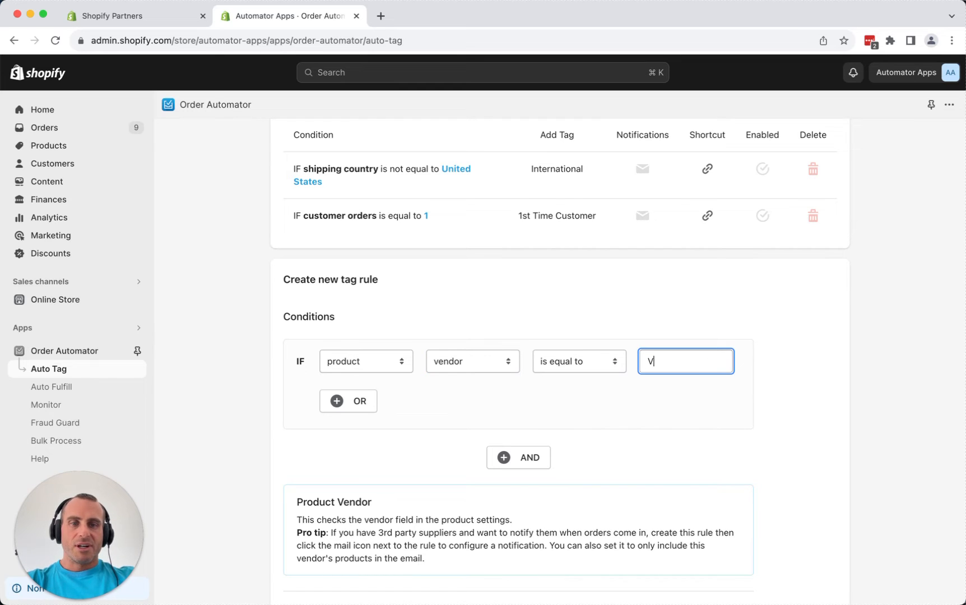
pyautogui.write('endor A')
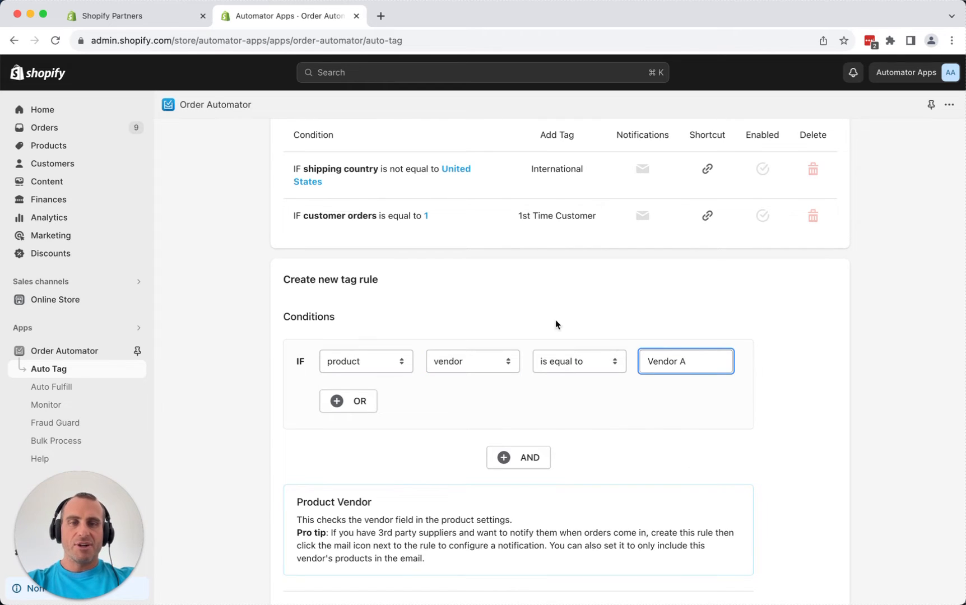
pyautogui.scroll(-3)
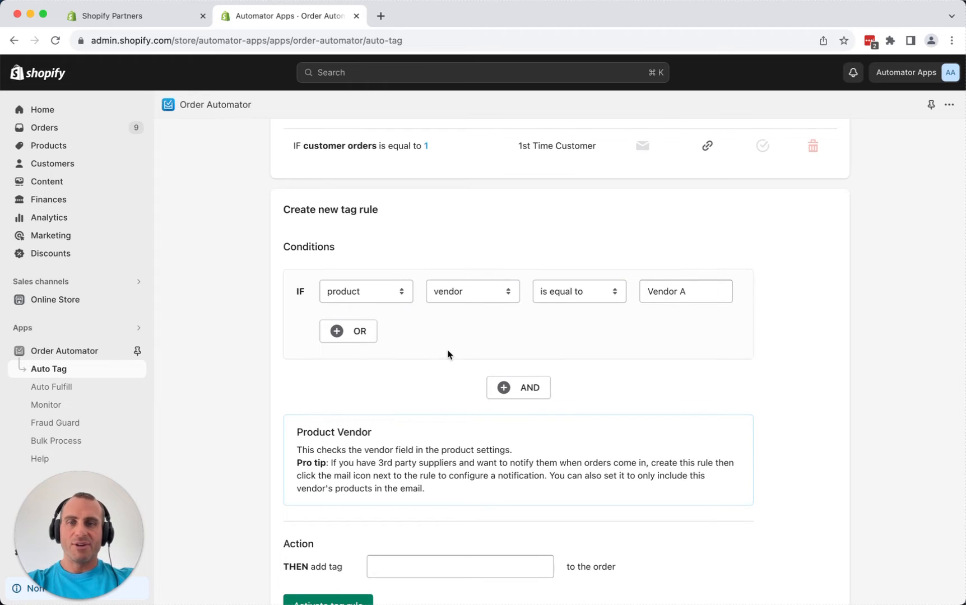
pyautogui.click(460, 487)
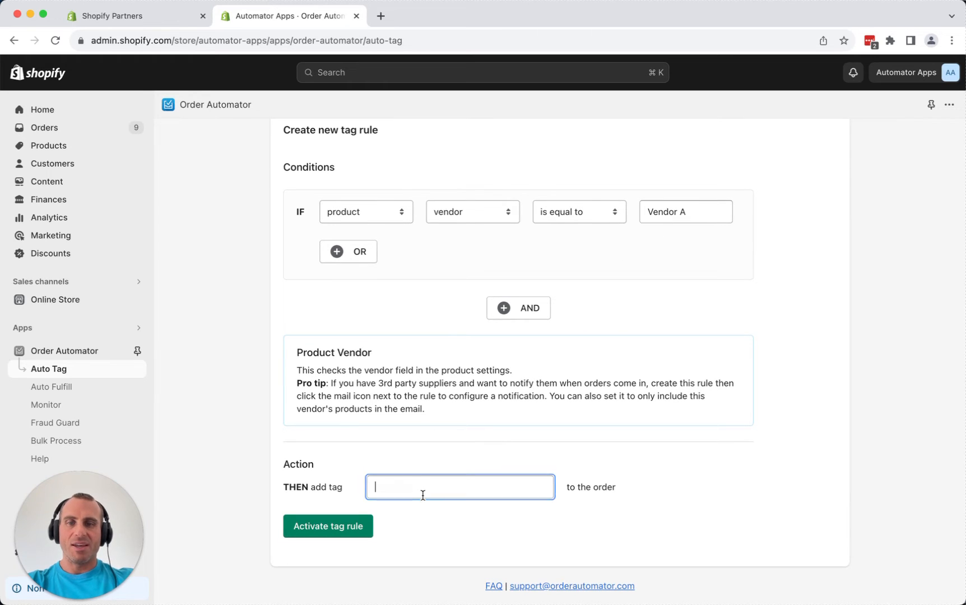
pyautogui.write('Vendor A')
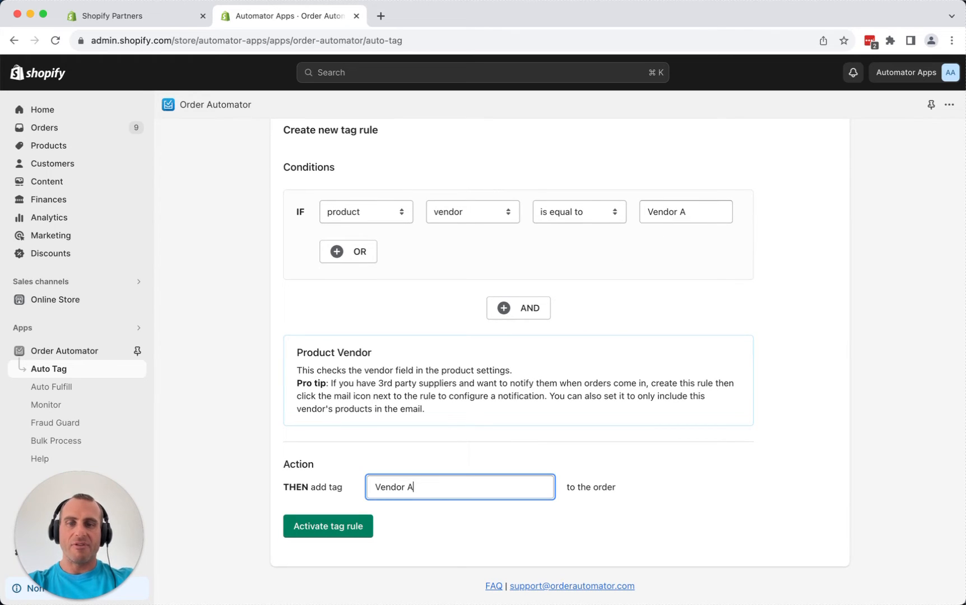
pyautogui.click(327, 525)
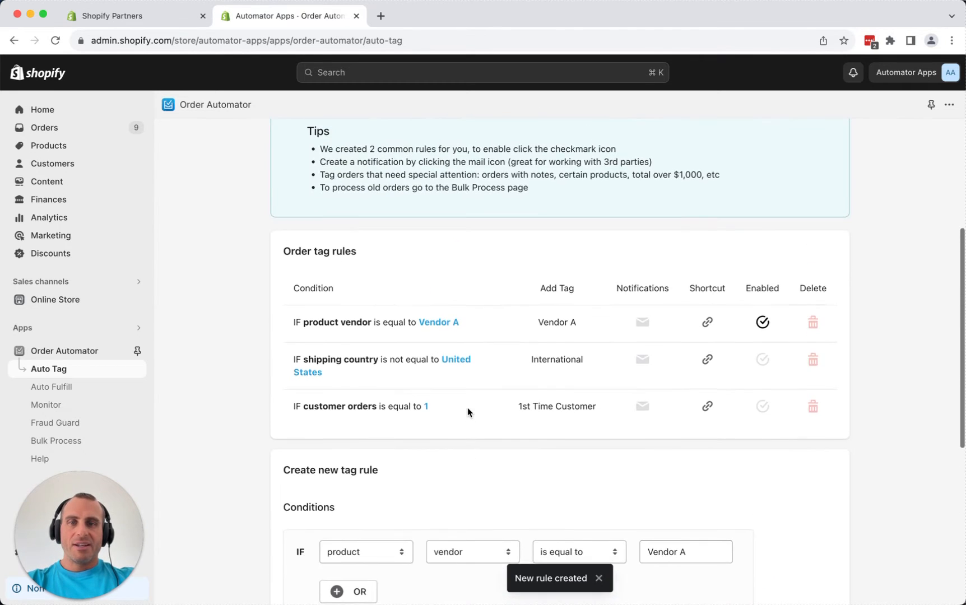
pyautogui.scroll(-3)
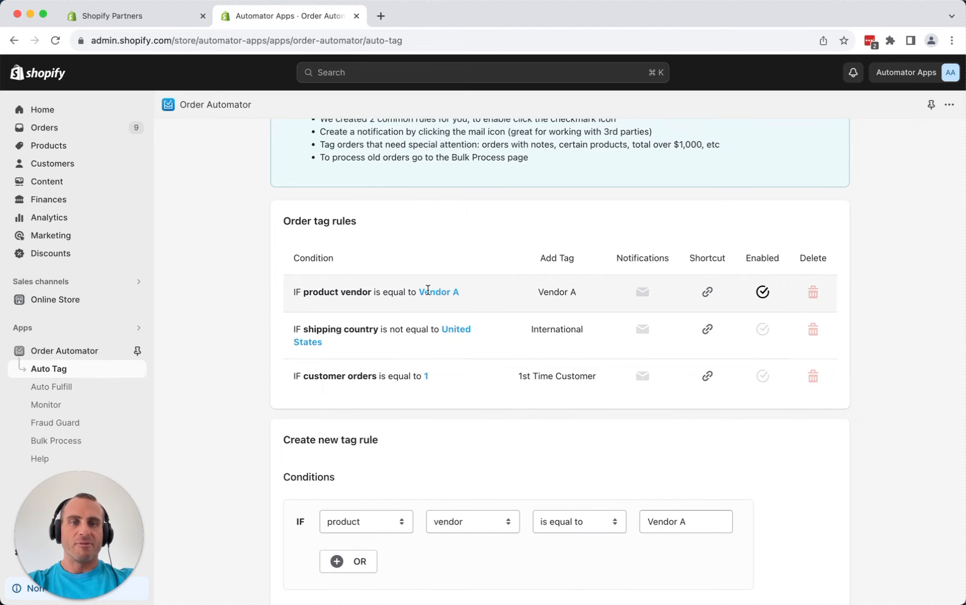
pyautogui.moveTo(556, 251)
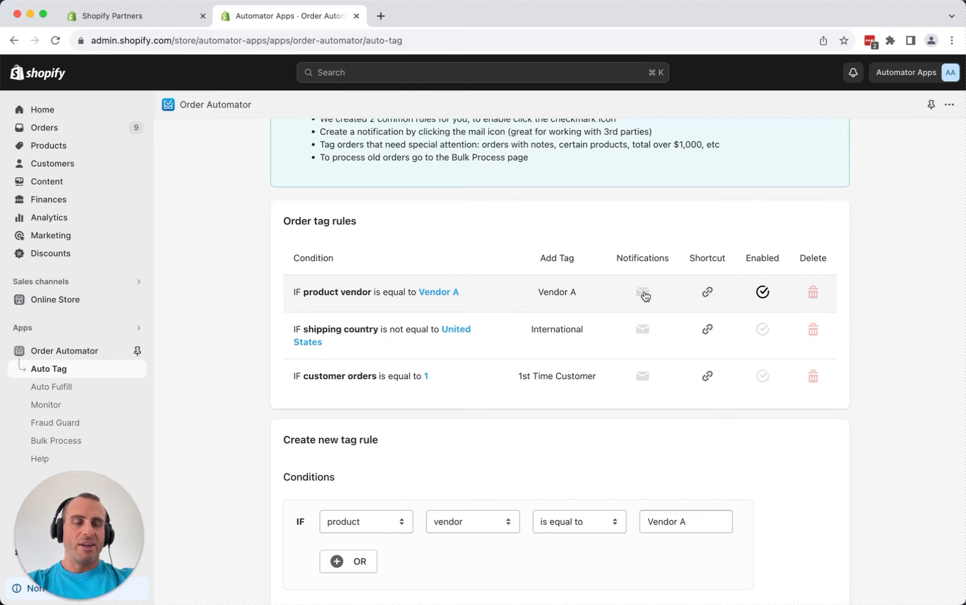
# Set Vendor A email notifications to cover only Vendor A items and include shipping info.
pyautogui.click(642, 292)
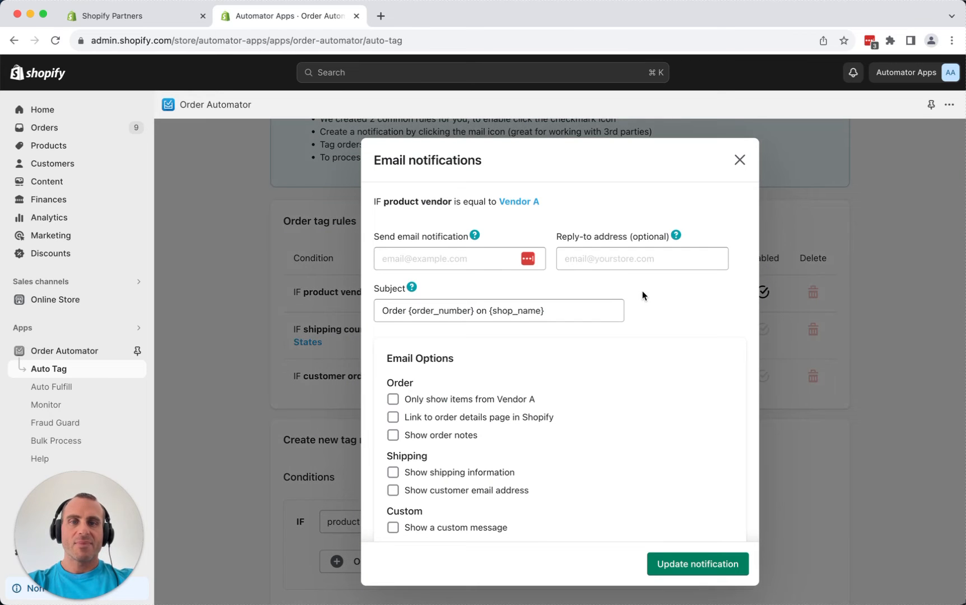
pyautogui.click(449, 259)
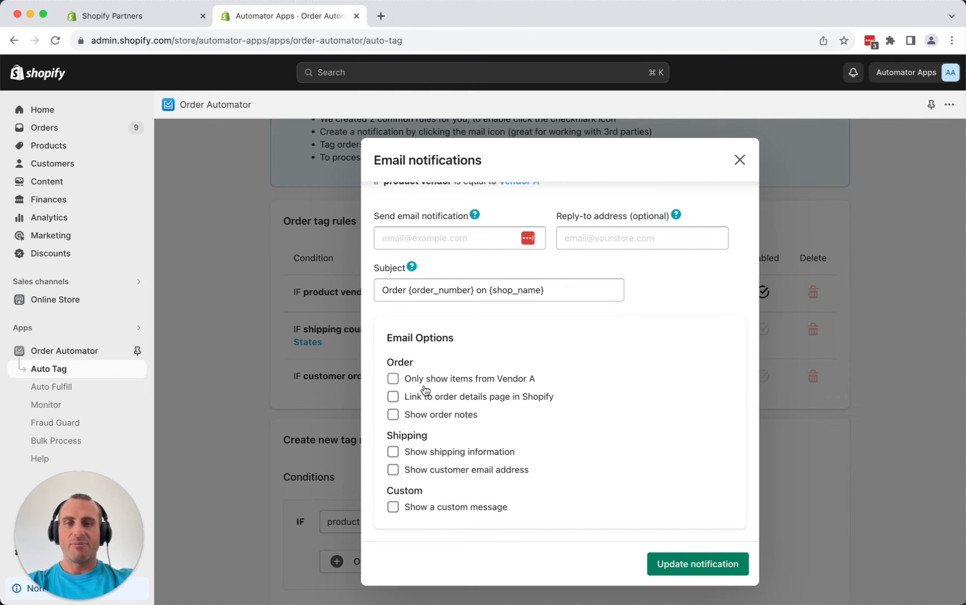
pyautogui.click(393, 378)
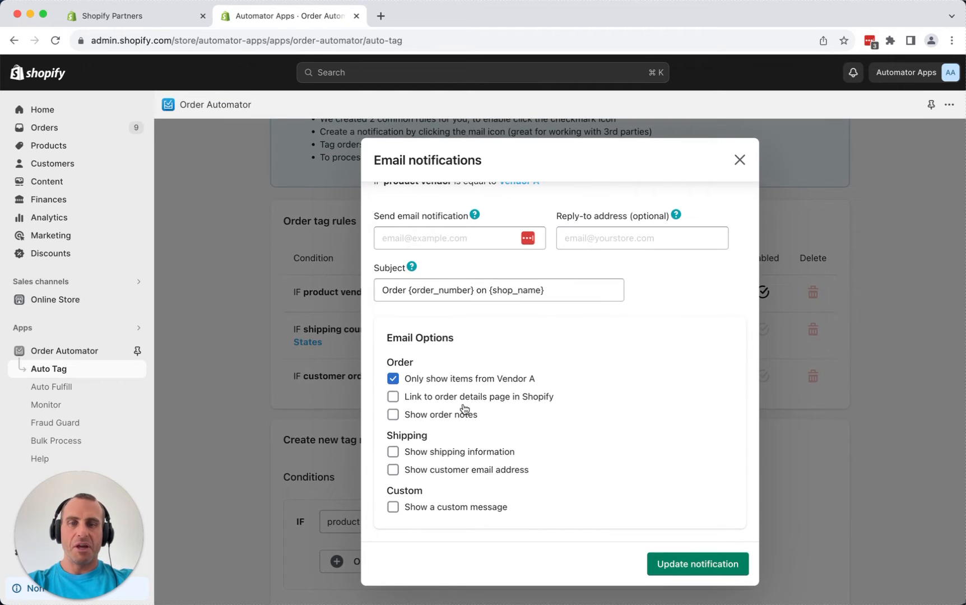
pyautogui.click(392, 452)
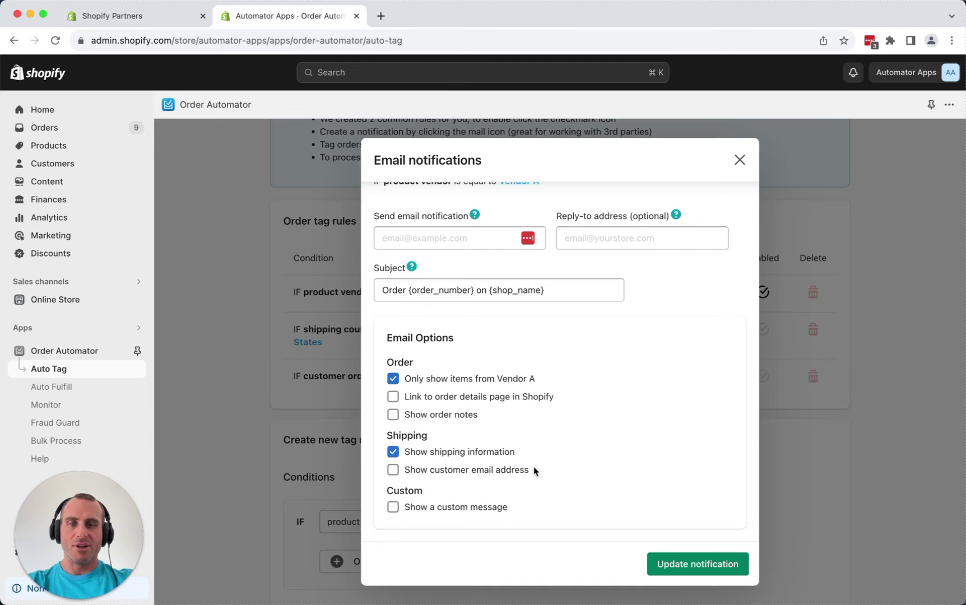
pyautogui.click(392, 507)
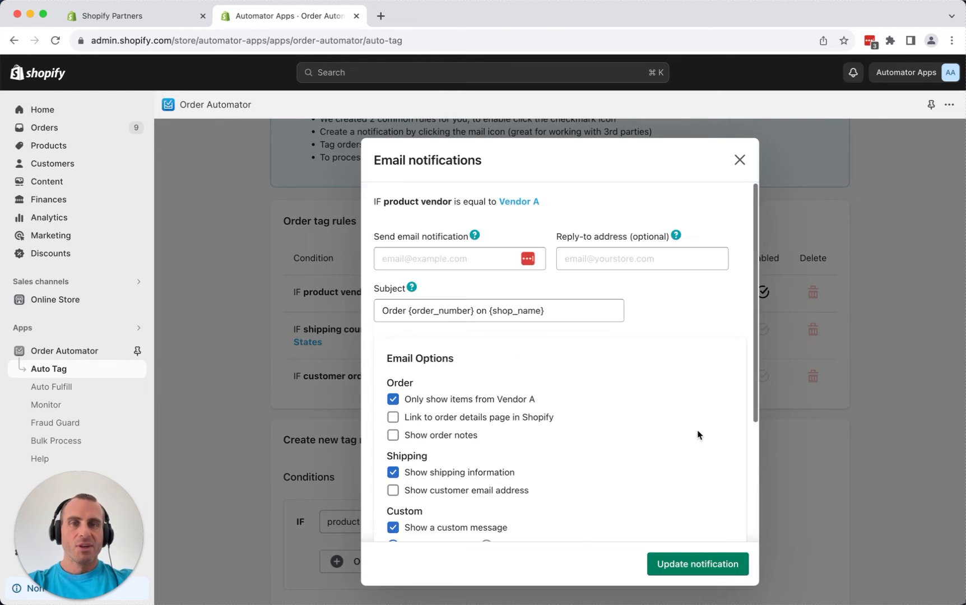
# Close the email settings and view the Repeat Customer and VIP customer tag rules.
pyautogui.click(739, 160)
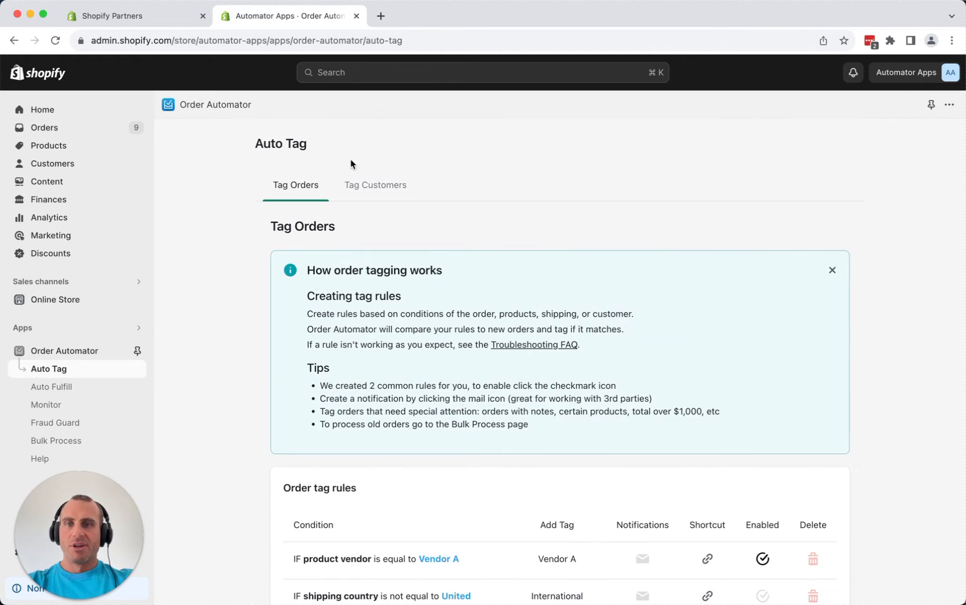
pyautogui.click(374, 185)
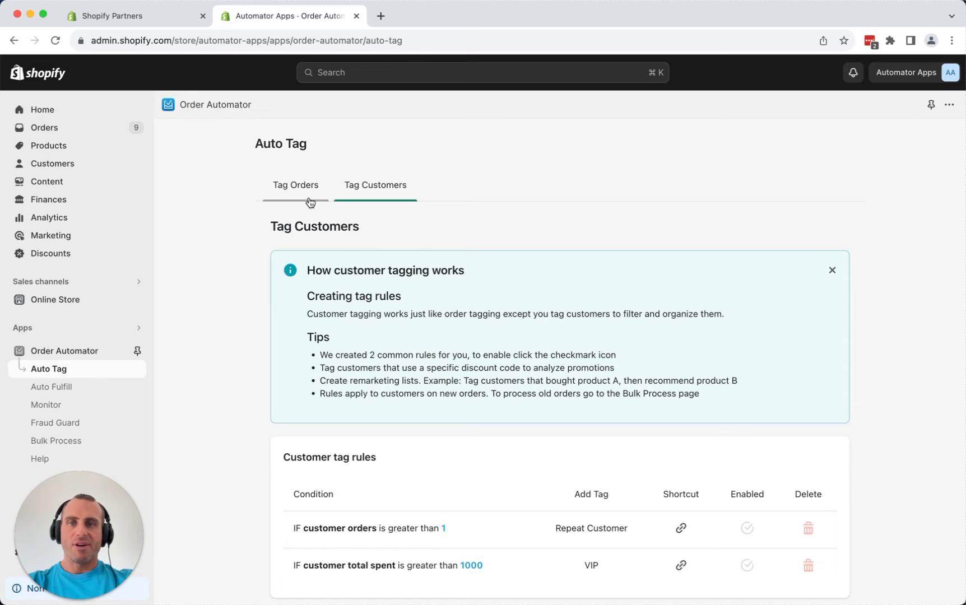
pyautogui.scroll(-3)
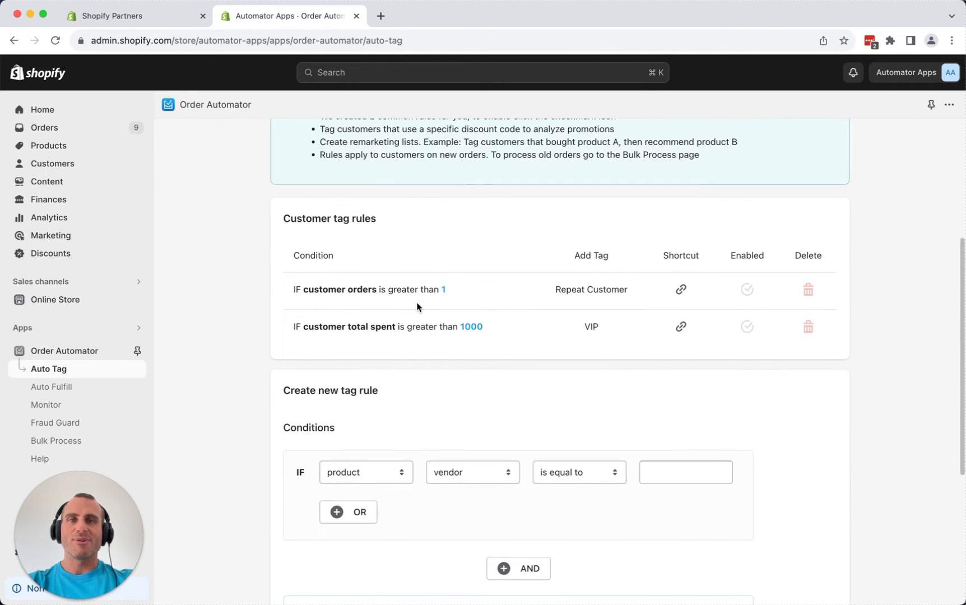
# Open Auto Fulfill and scroll to the preset rule for items not requiring shipping.
pyautogui.click(51, 386)
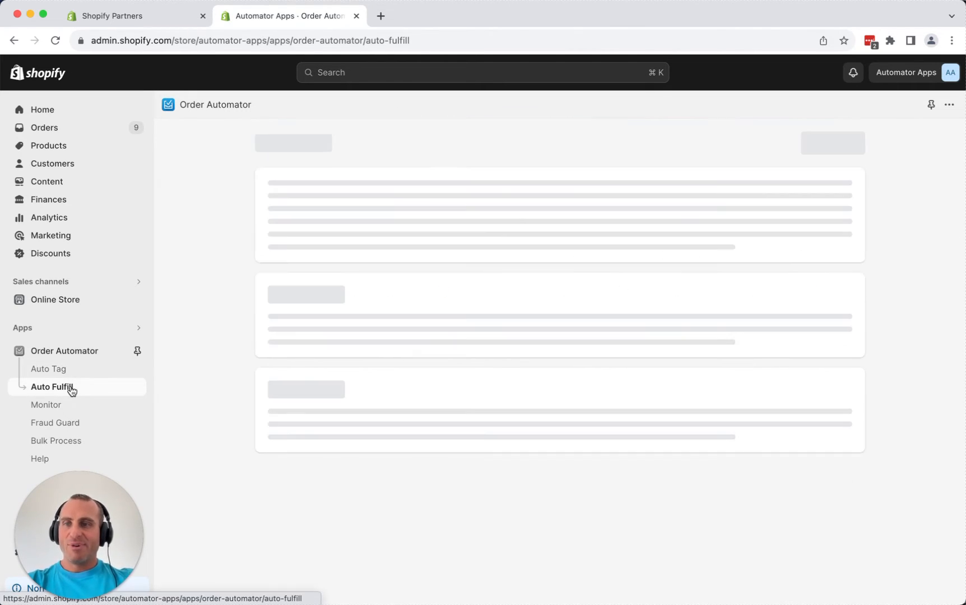
pyautogui.click(51, 387)
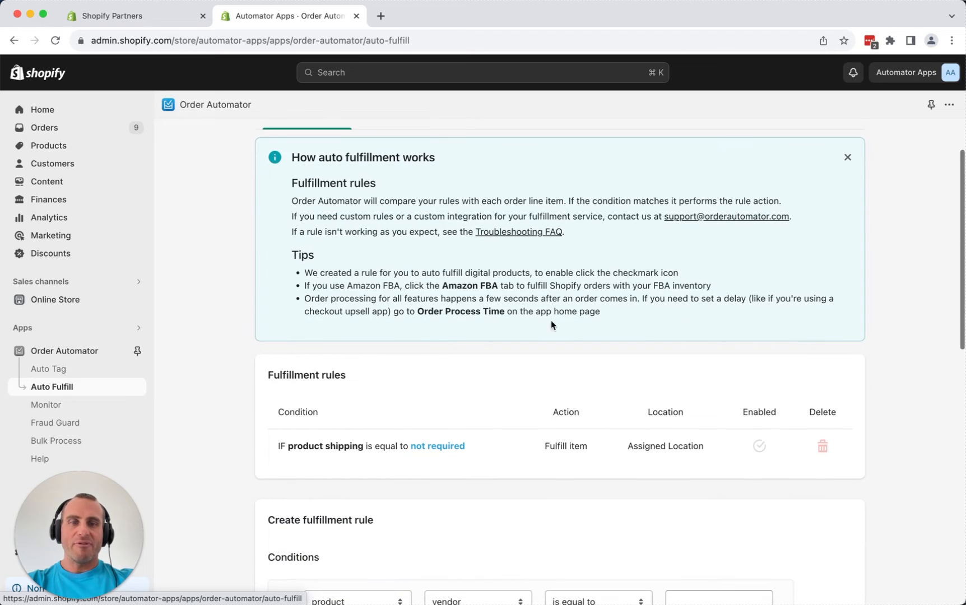
pyautogui.scroll(-3)
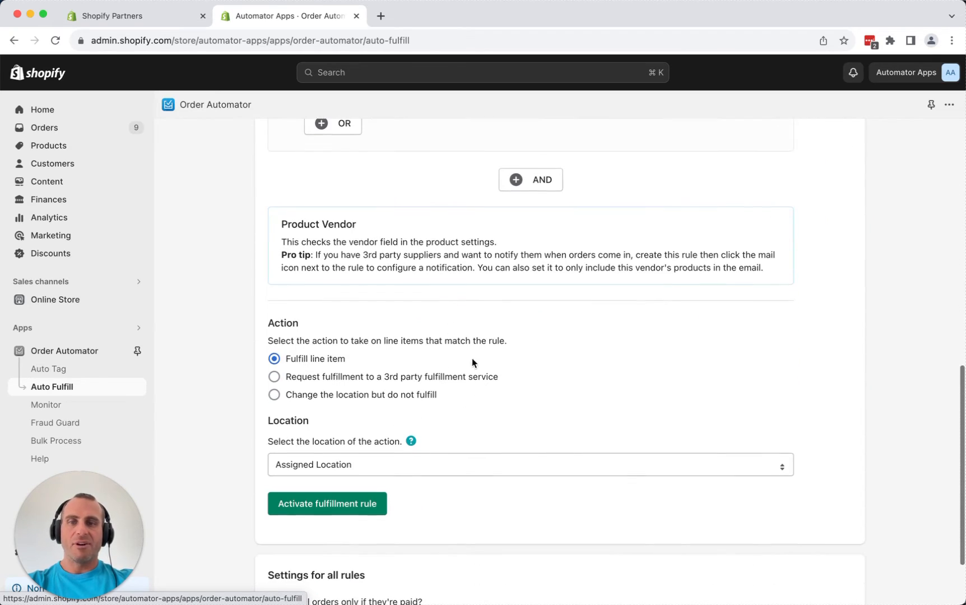
pyautogui.moveTo(409, 378)
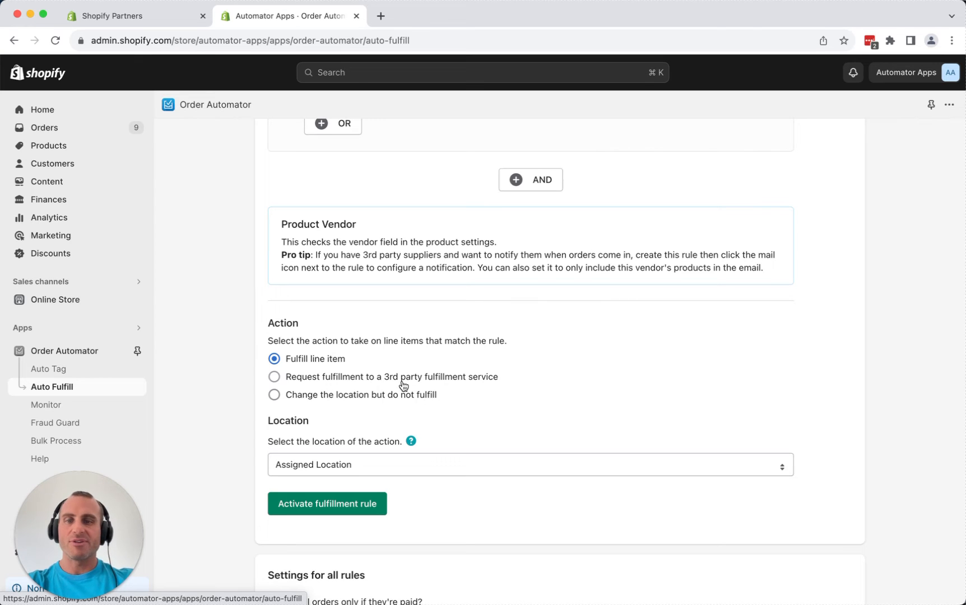
pyautogui.scroll(-3)
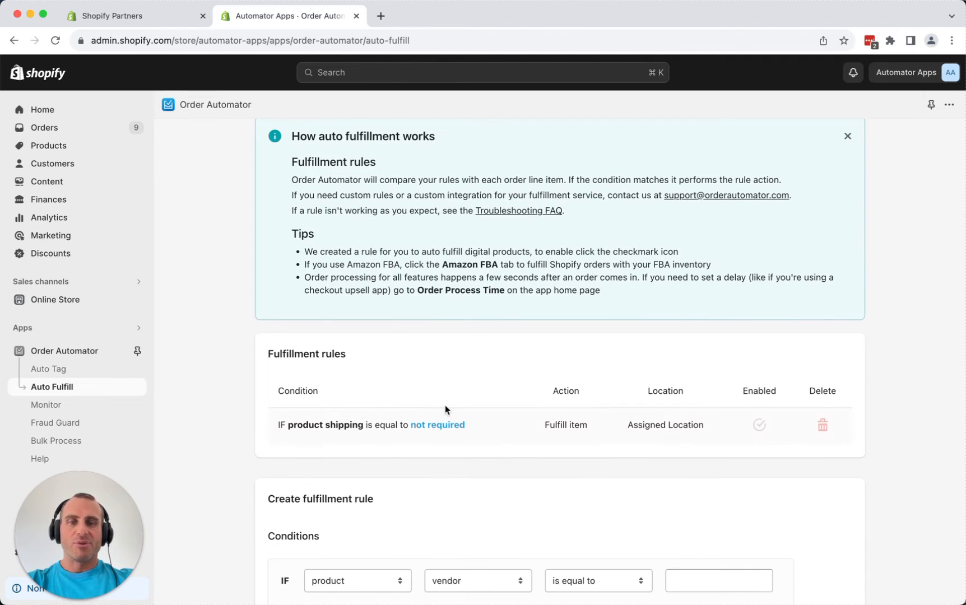
pyautogui.scroll(-3)
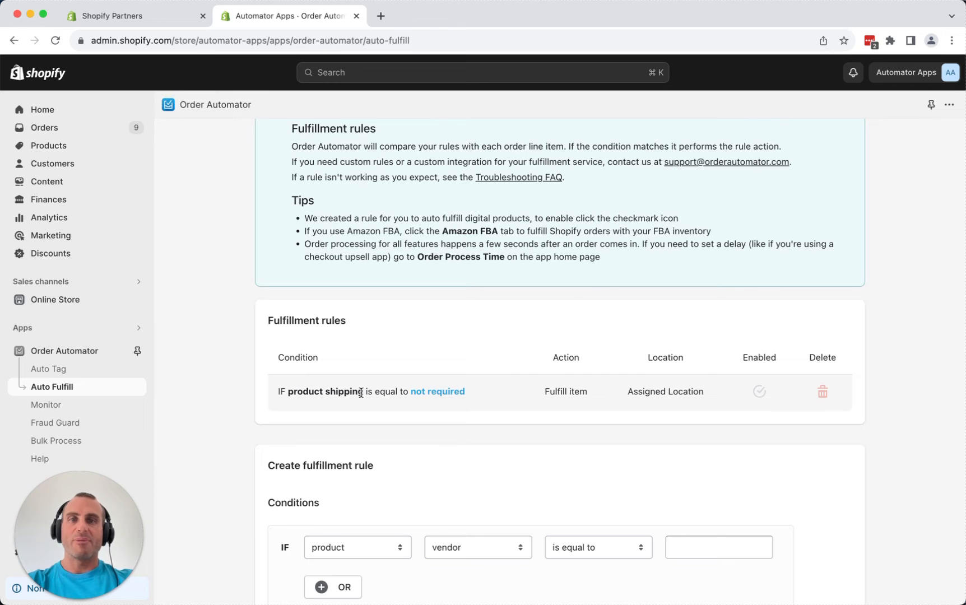
pyautogui.moveTo(643, 429)
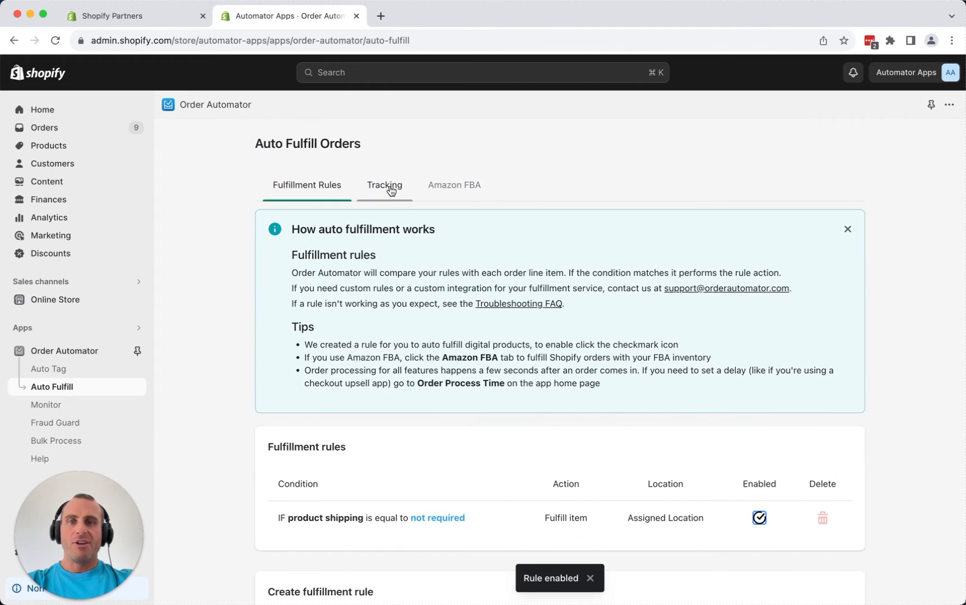
# Review the Remote Tracking beta details, then view the Amazon FBA fulfillment setup.
pyautogui.click(384, 185)
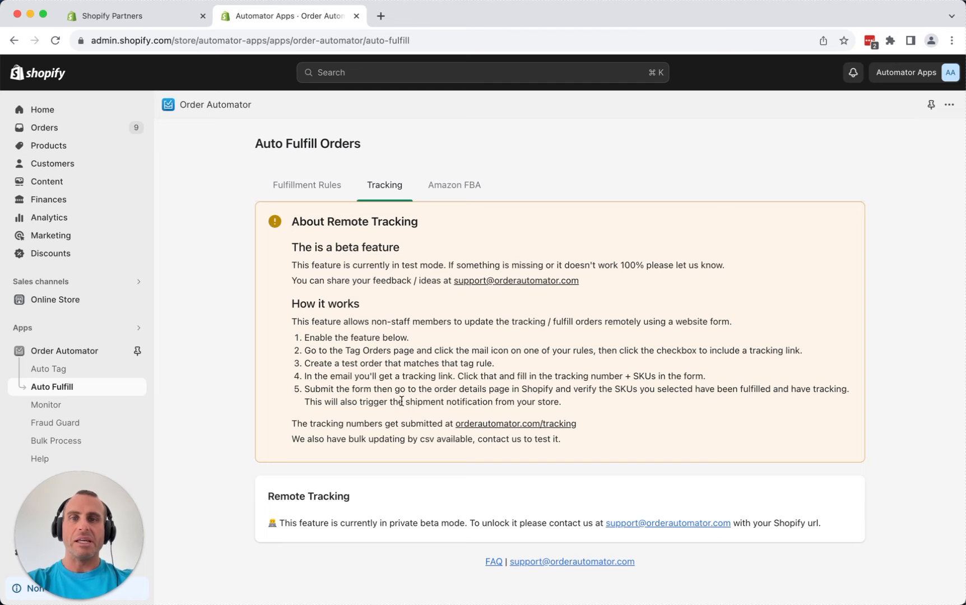
pyautogui.click(454, 185)
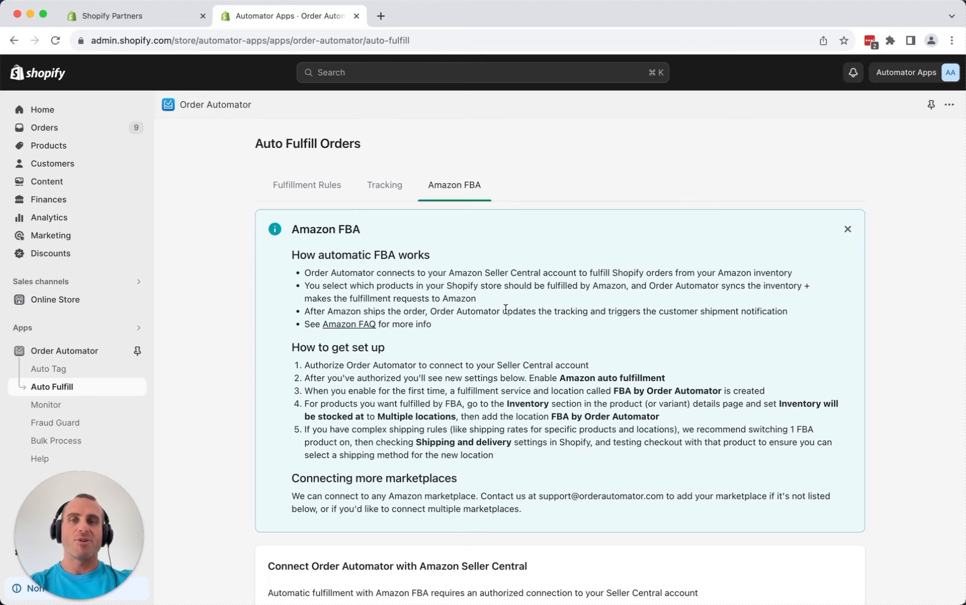
pyautogui.scroll(-3)
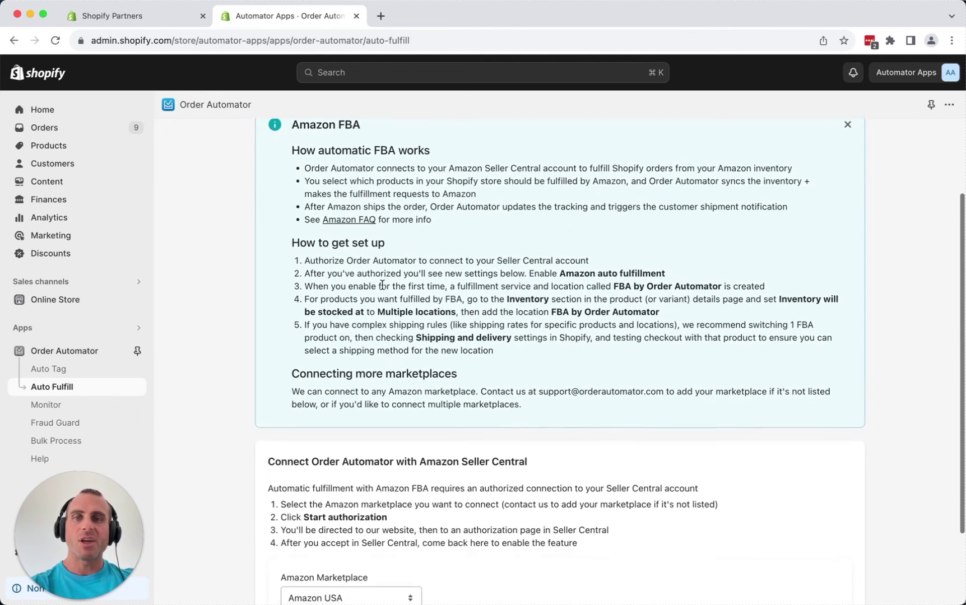
pyautogui.scroll(-3)
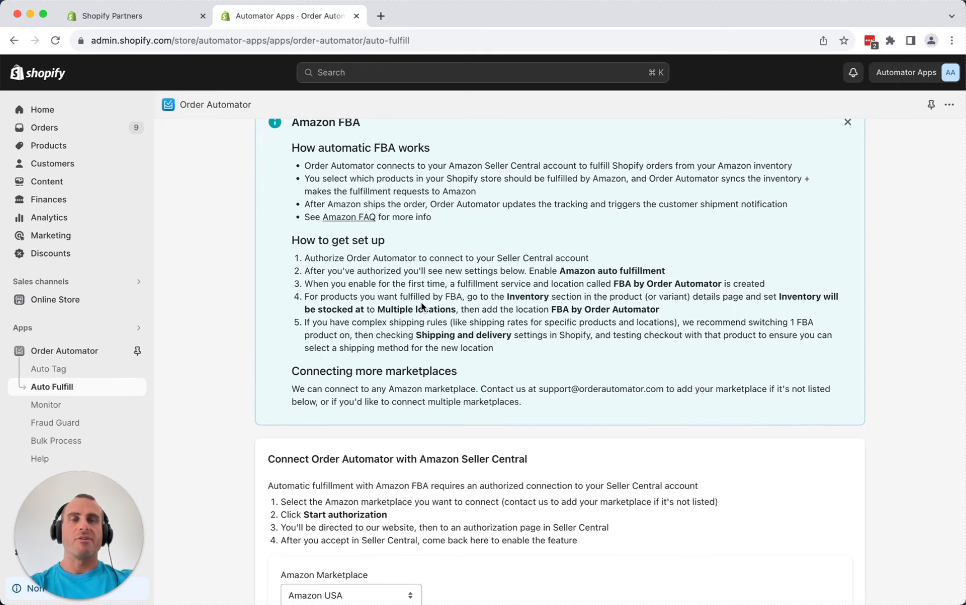
pyautogui.scroll(-3)
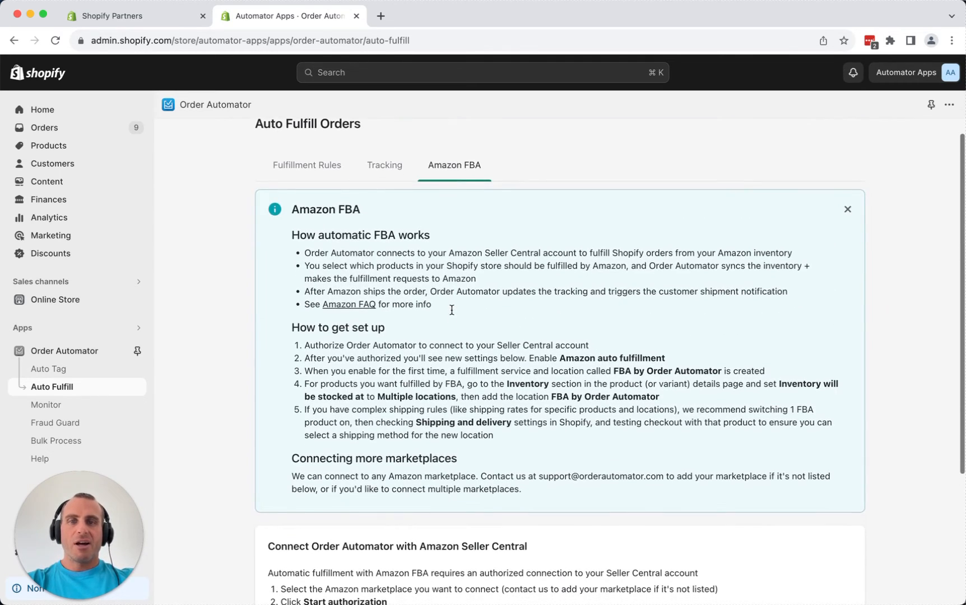
# Open Monitor Orders and scroll to the new rule form for 3-day unfulfilled orders.
pyautogui.scroll(-3)
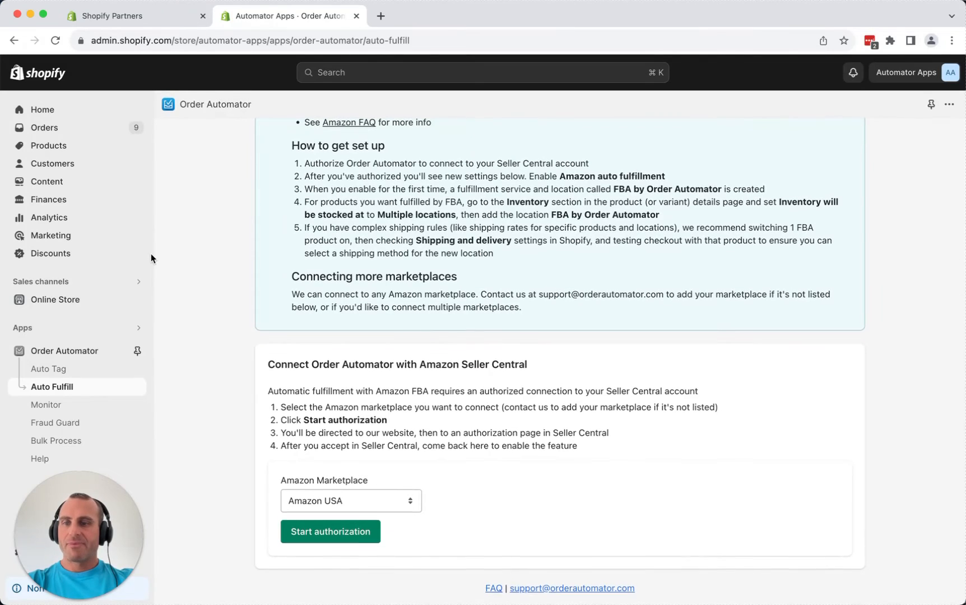
pyautogui.click(46, 404)
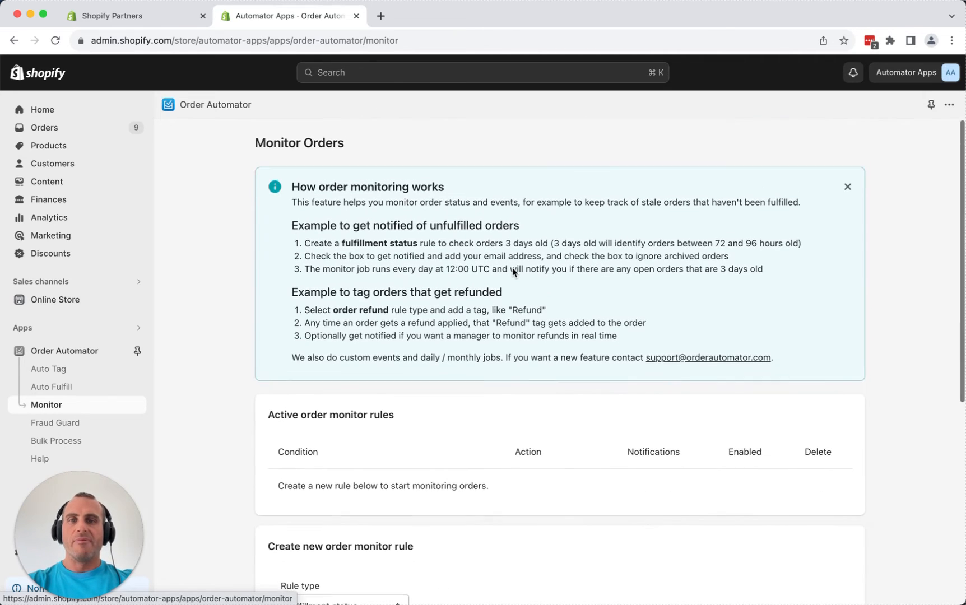
pyautogui.scroll(-3)
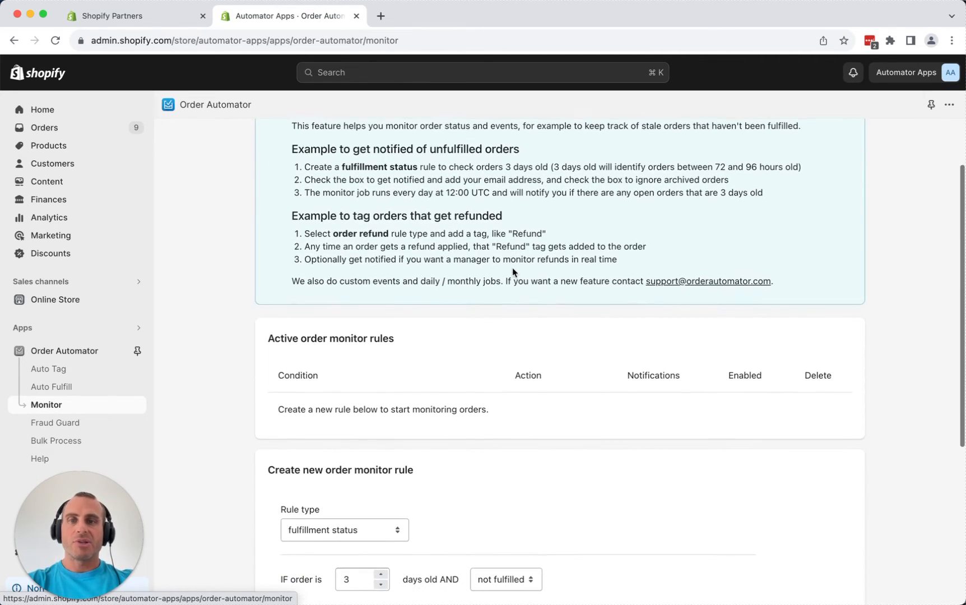
pyautogui.scroll(-3)
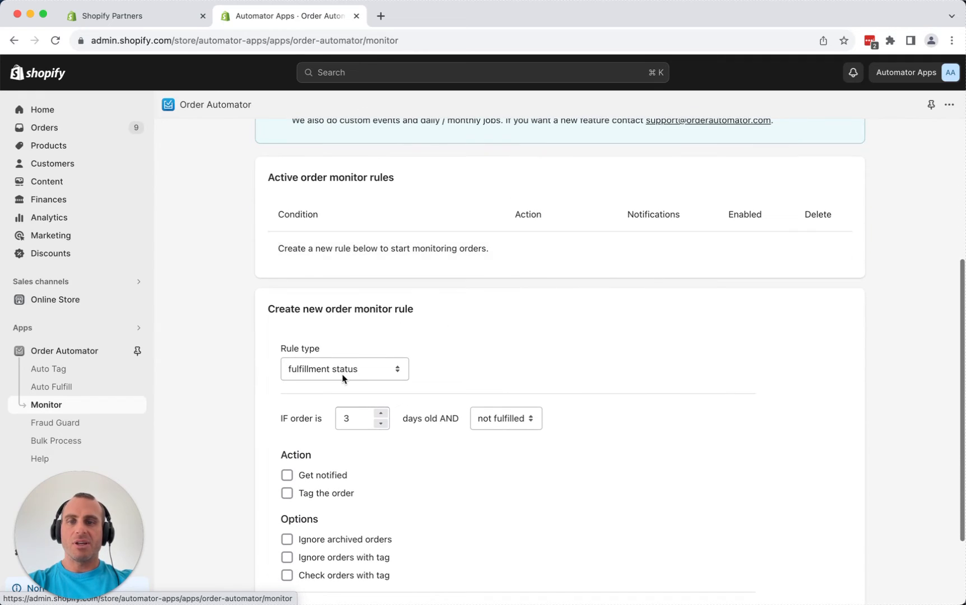
pyautogui.scroll(-3)
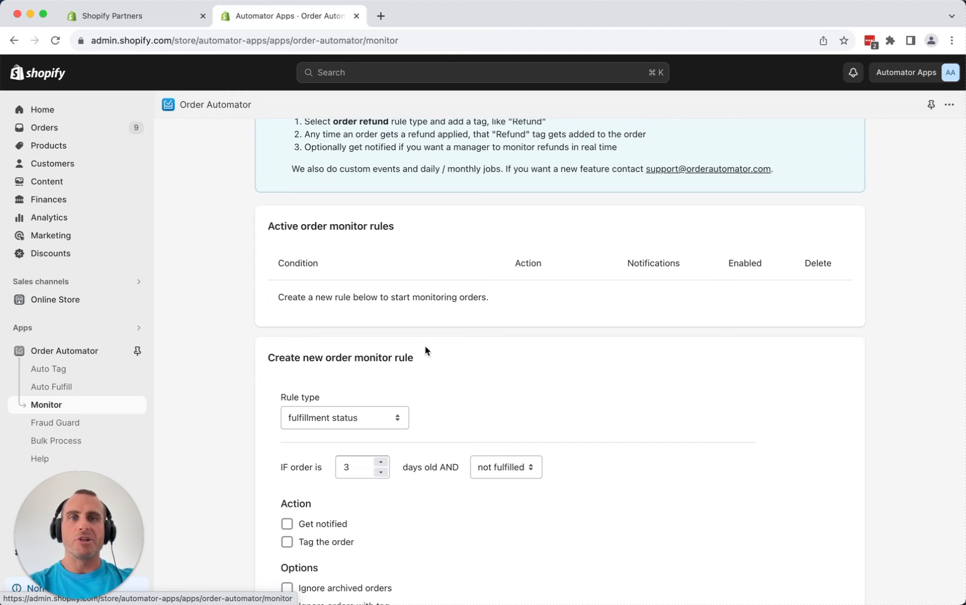
pyautogui.scroll(3)
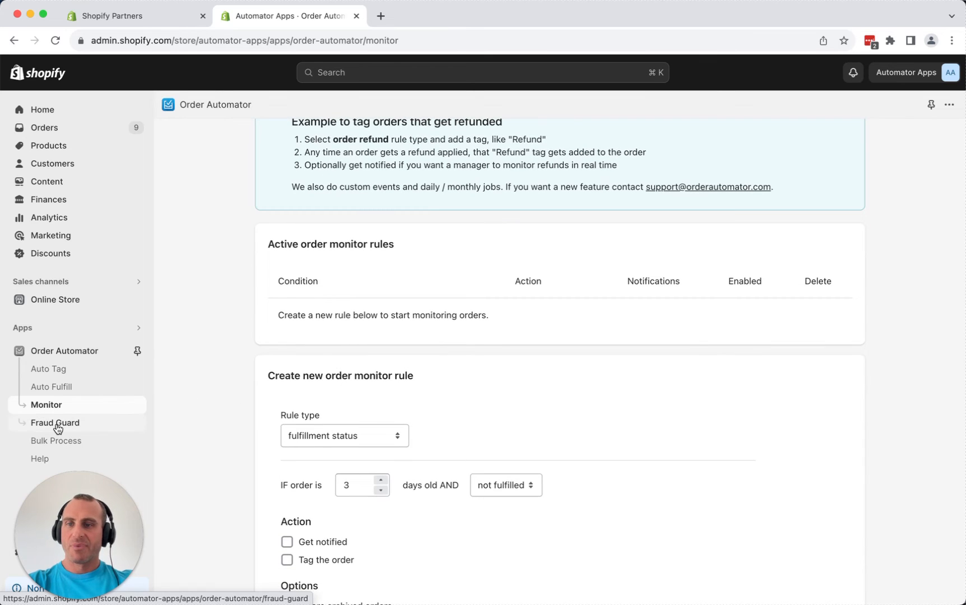
# Review the Fraud Guard notification, cancellation and fulfillment-blocking options, all currently off.
pyautogui.click(55, 423)
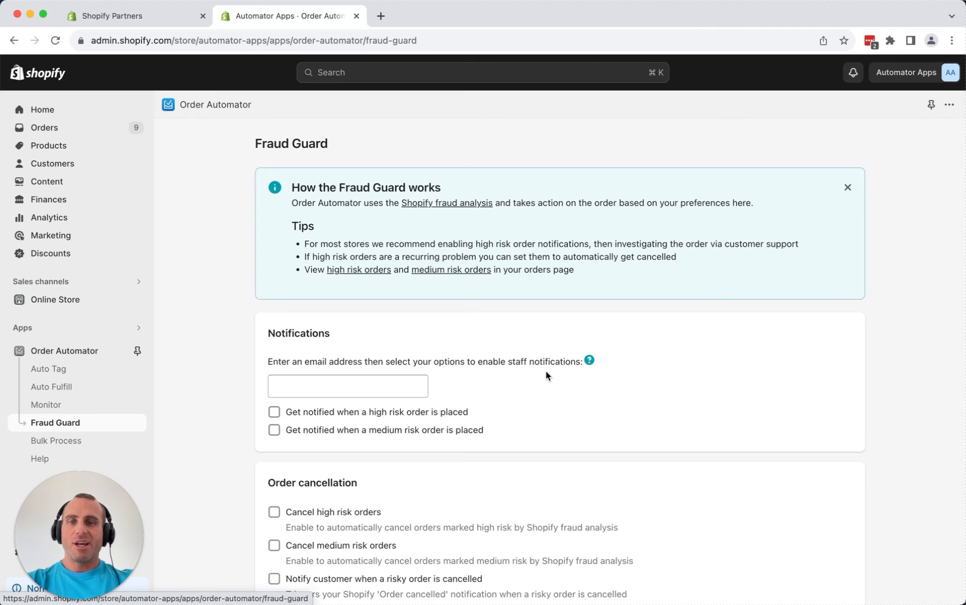
pyautogui.scroll(-3)
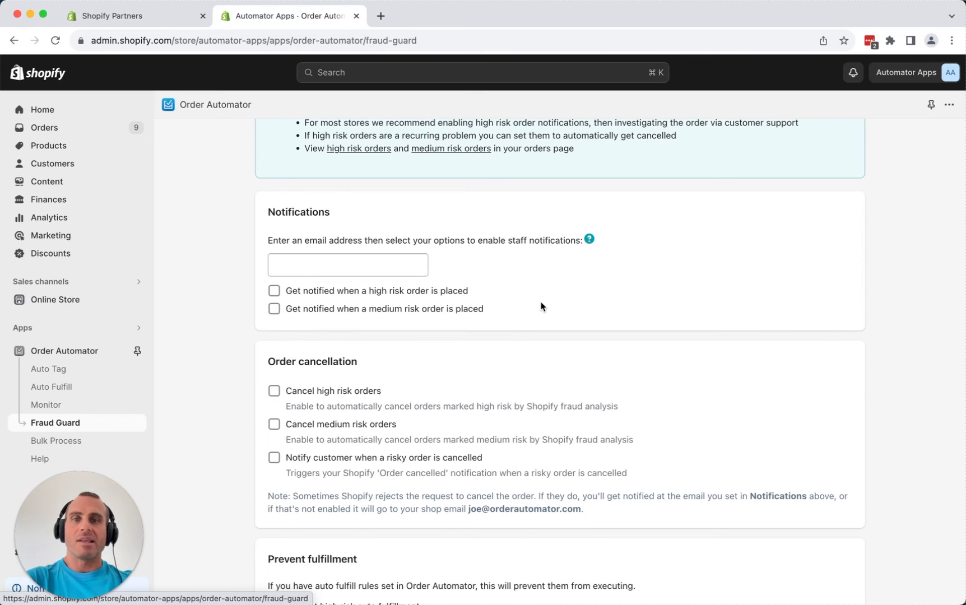
pyautogui.scroll(-3)
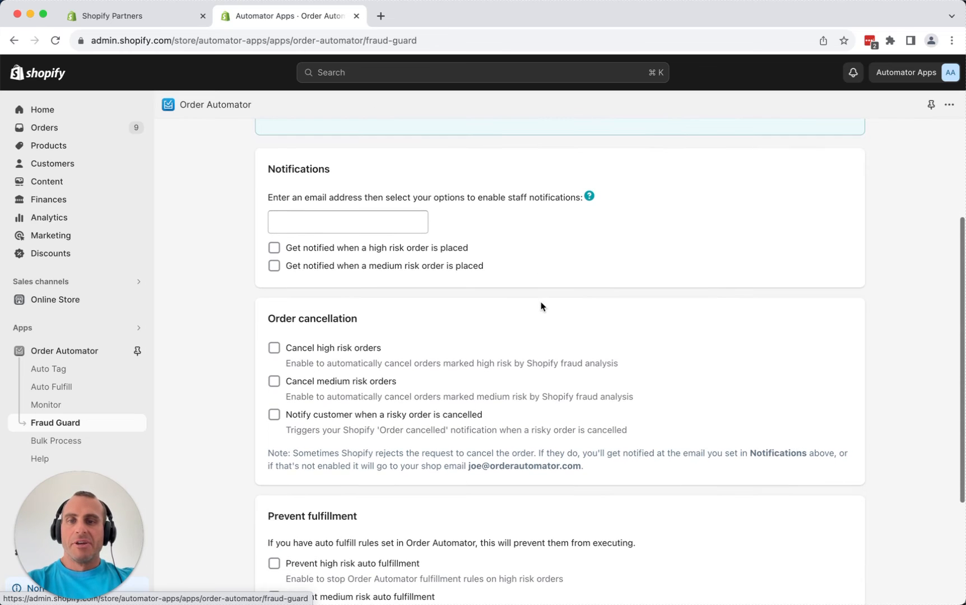
pyautogui.scroll(-3)
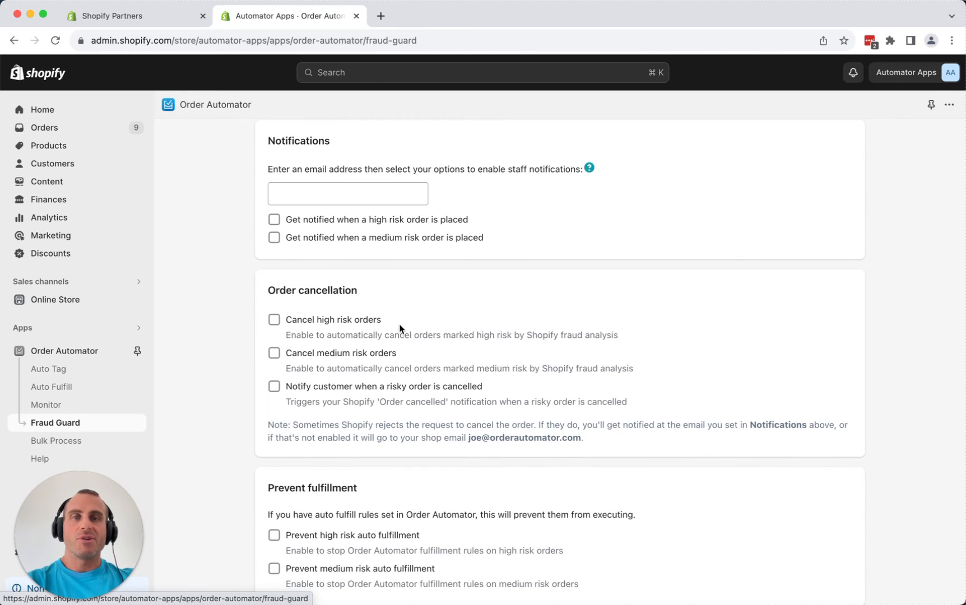
pyautogui.moveTo(408, 329)
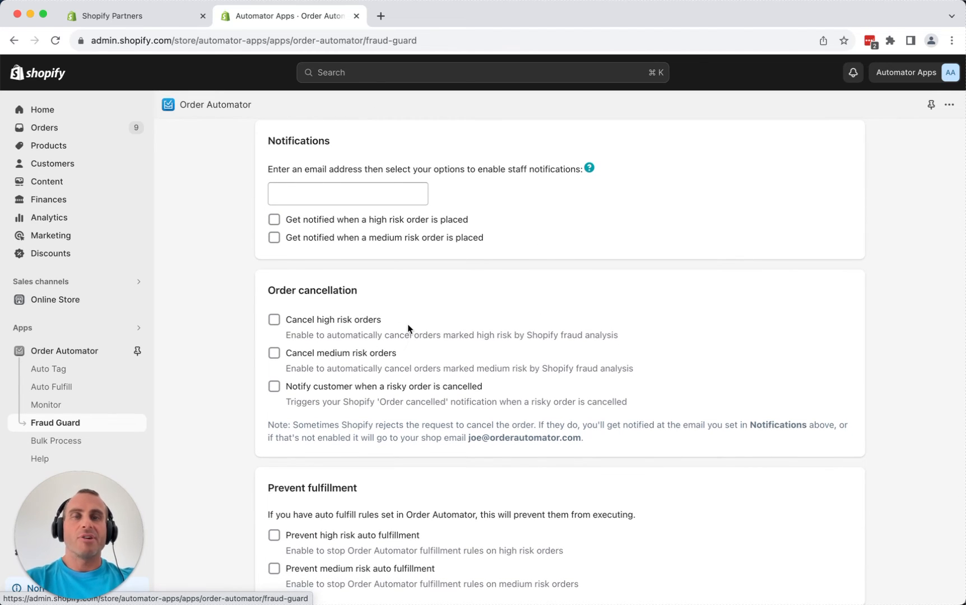
pyautogui.moveTo(468, 346)
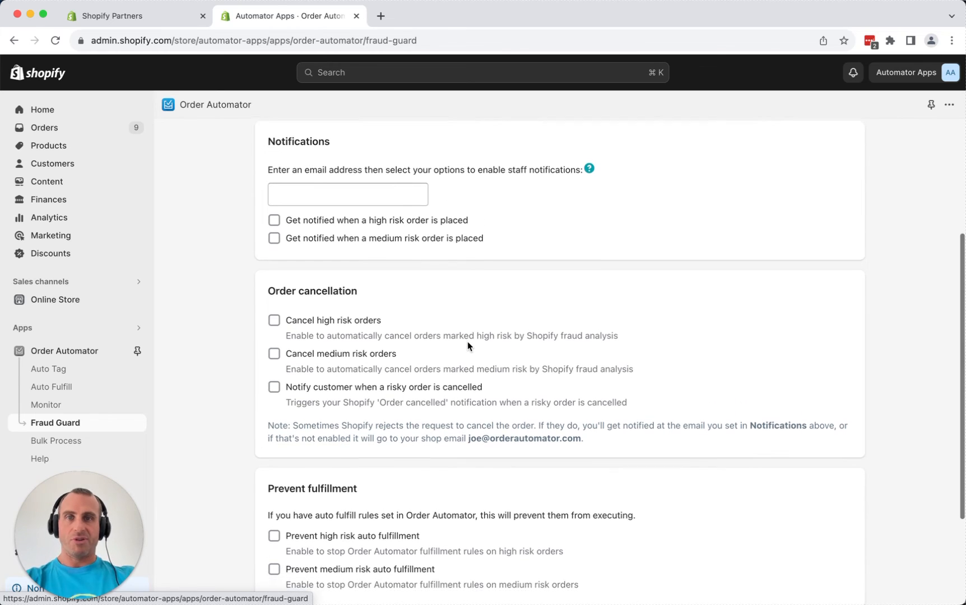
pyautogui.scroll(-3)
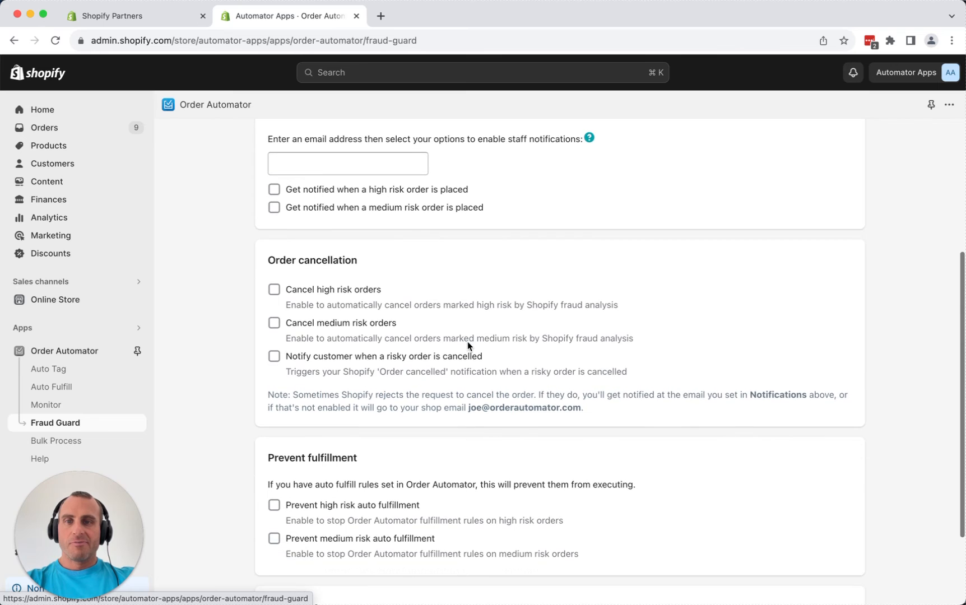
pyautogui.scroll(-3)
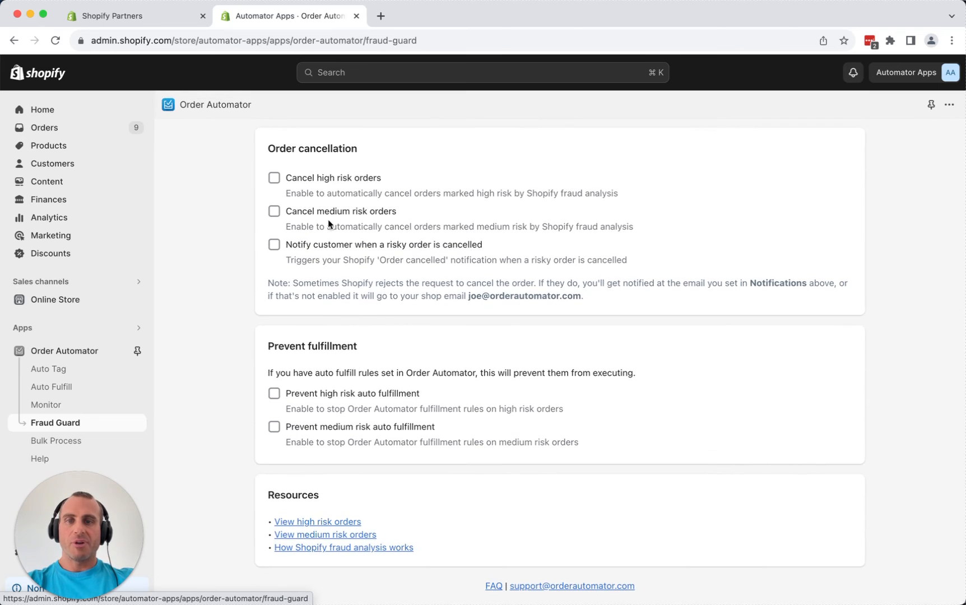
pyautogui.scroll(3)
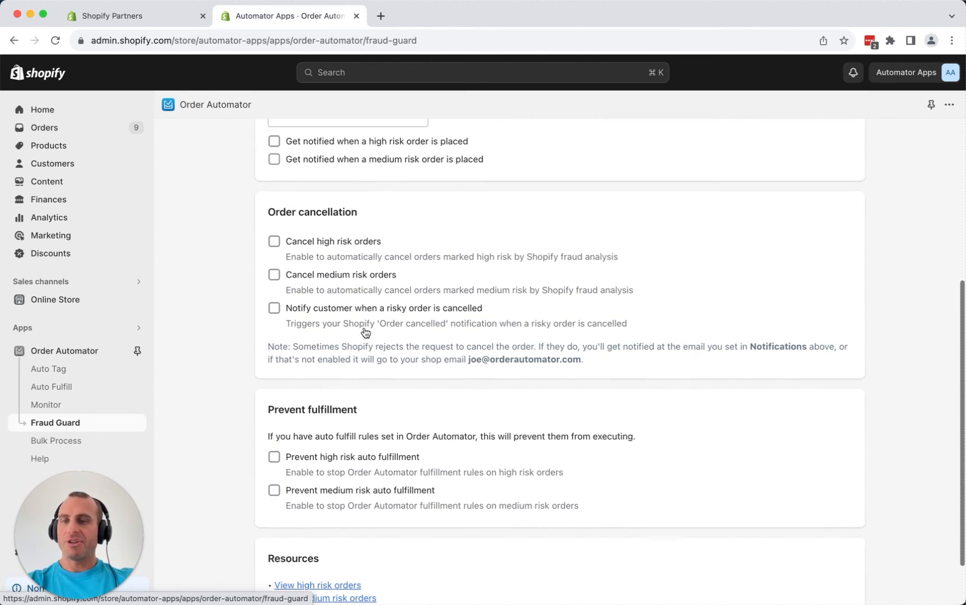
pyautogui.click(55, 441)
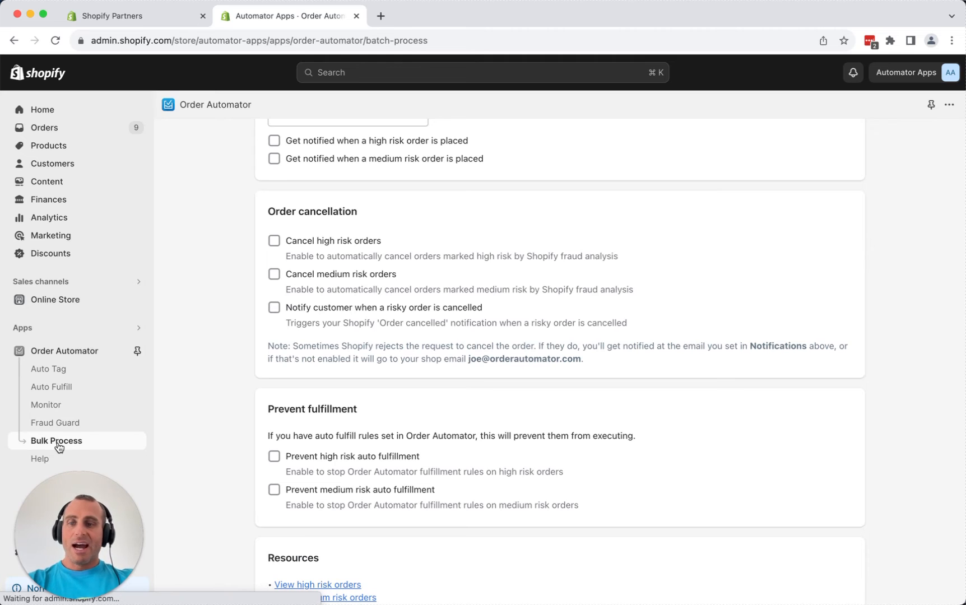
# Open Bulk Process and scroll down to the Process a single order option.
pyautogui.click(56, 440)
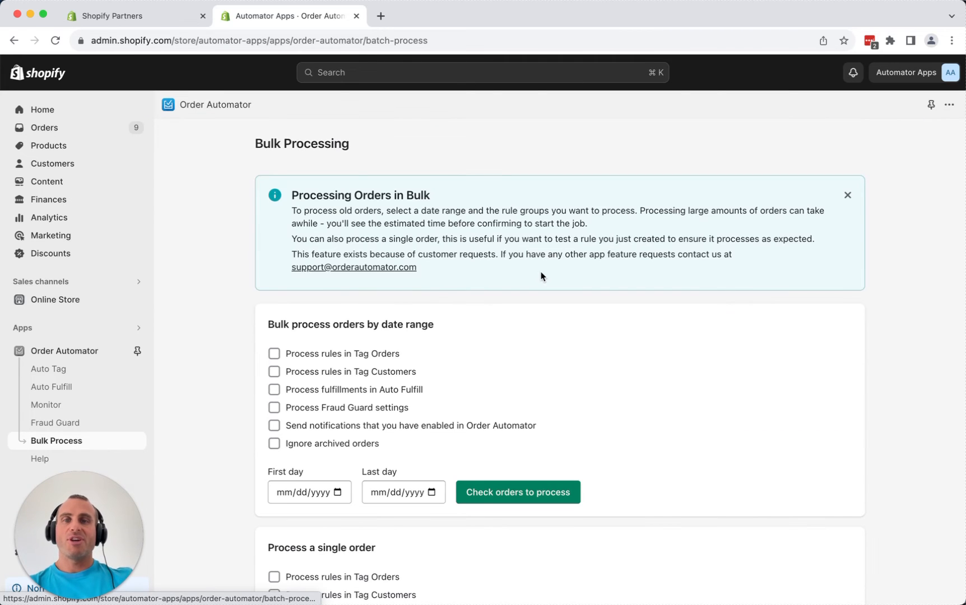
pyautogui.scroll(-3)
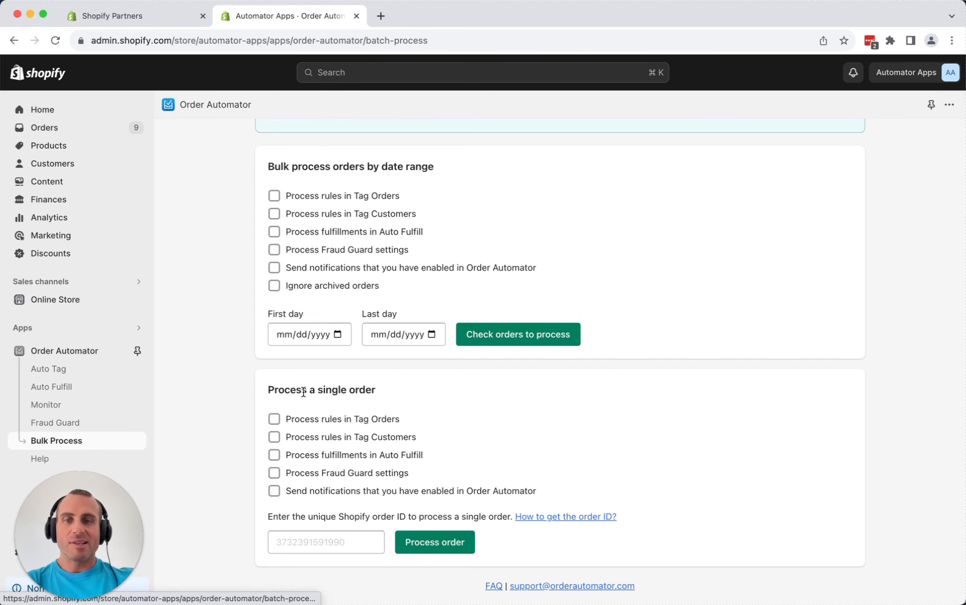
pyautogui.moveTo(448, 416)
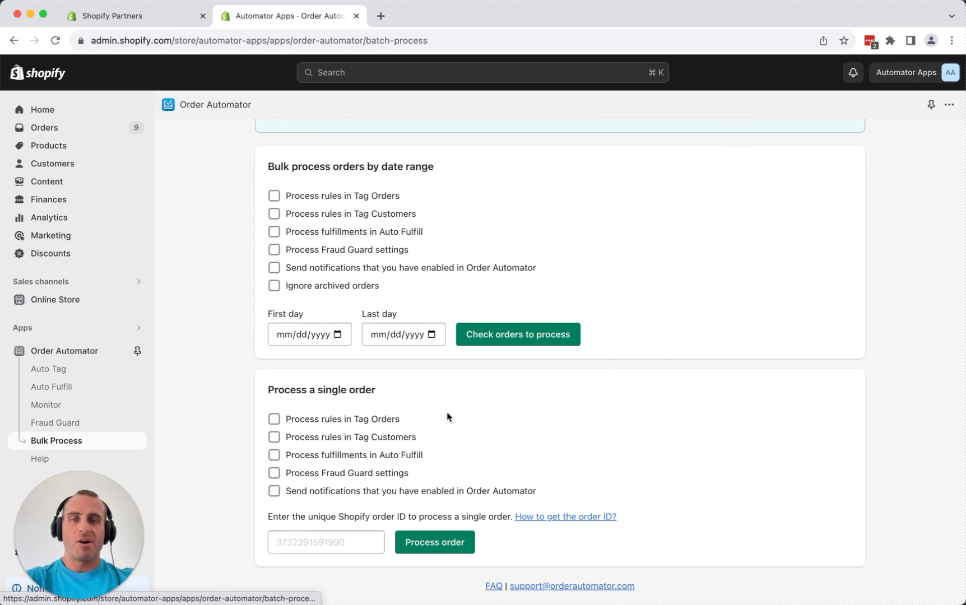
pyautogui.moveTo(349, 425)
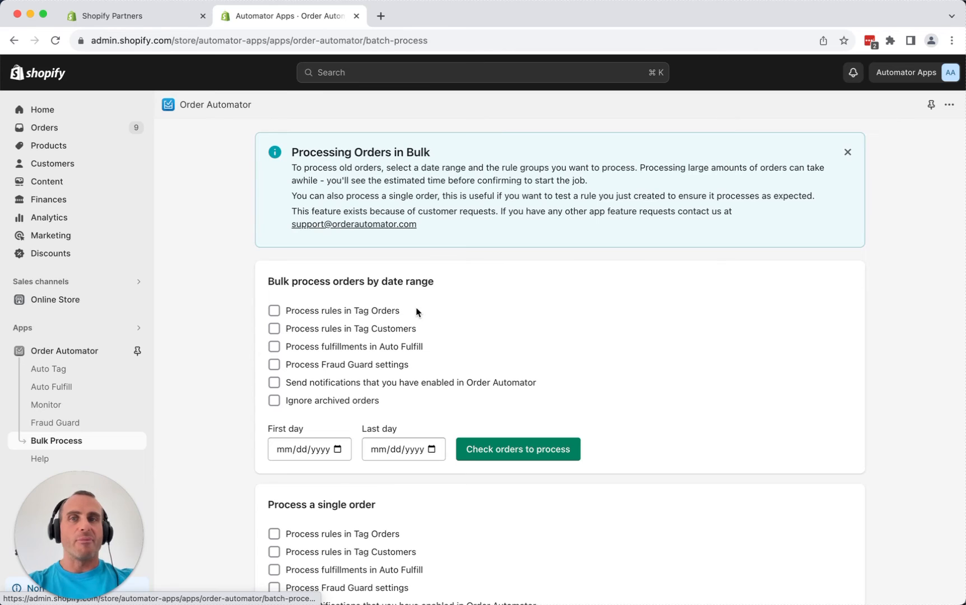
pyautogui.moveTo(336, 311)
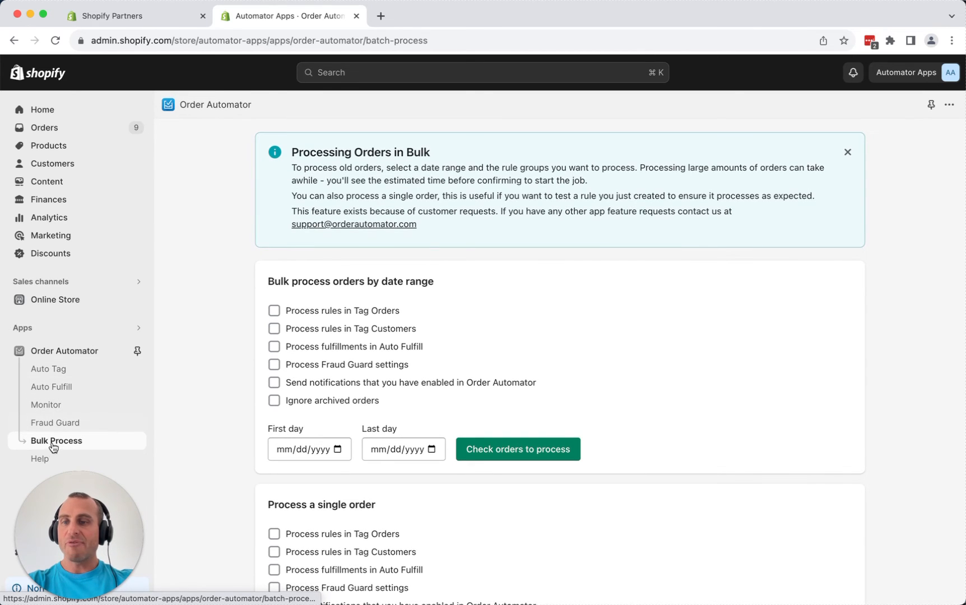
# Open Help and read through FAQ and troubleshooting down to the $10/mo Unlimited plan.
pyautogui.click(40, 459)
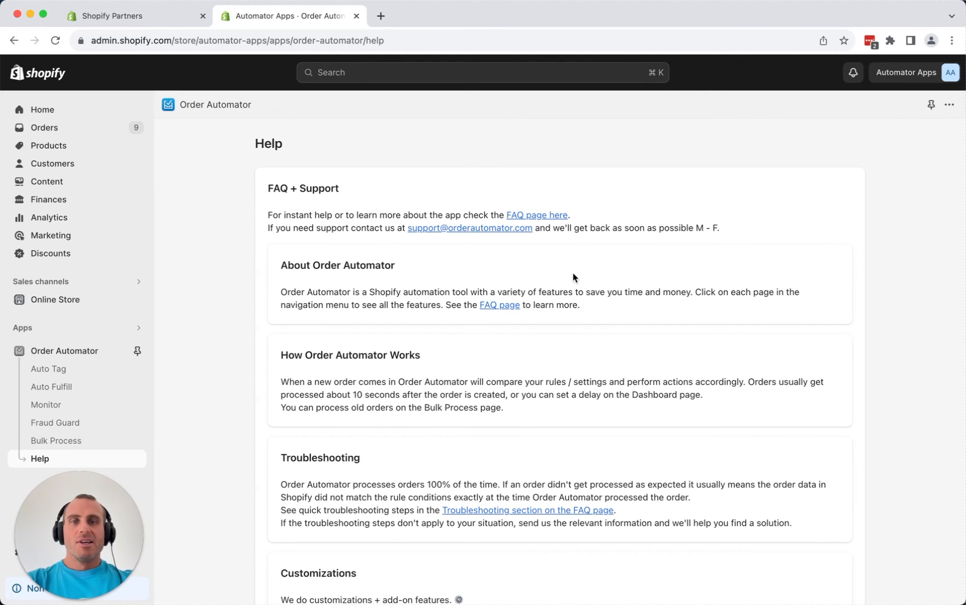
pyautogui.moveTo(551, 222)
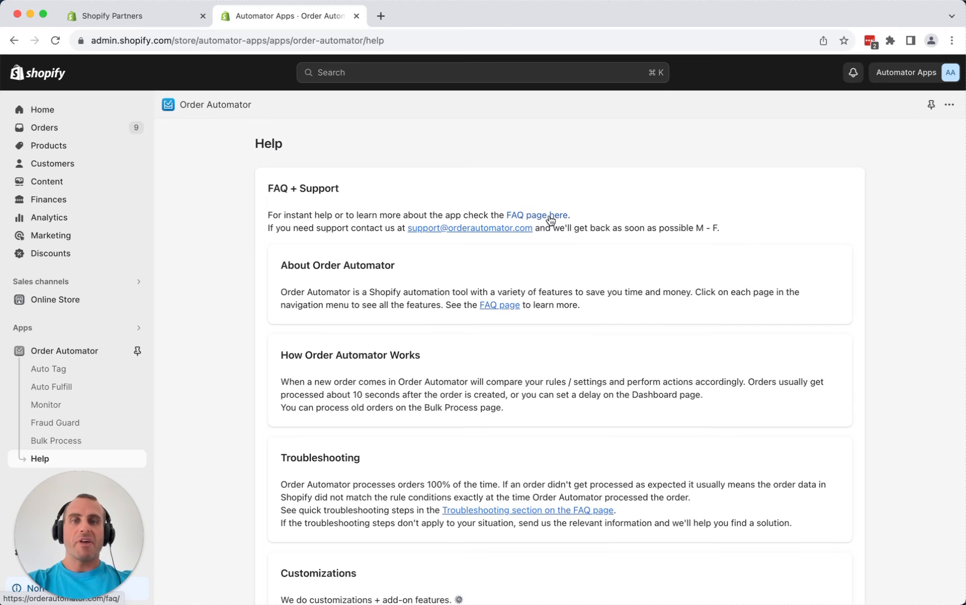
pyautogui.scroll(-3)
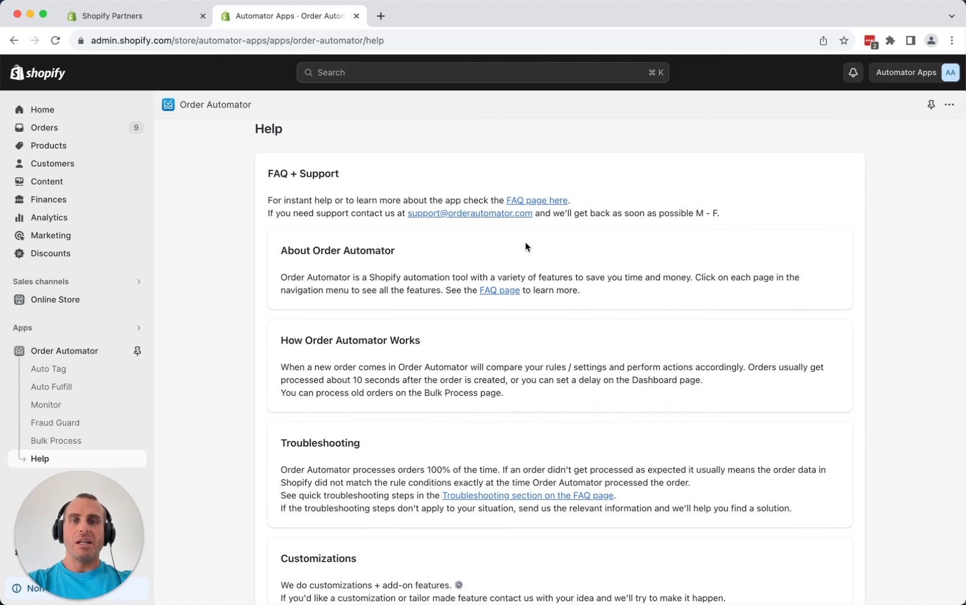
pyautogui.scroll(-3)
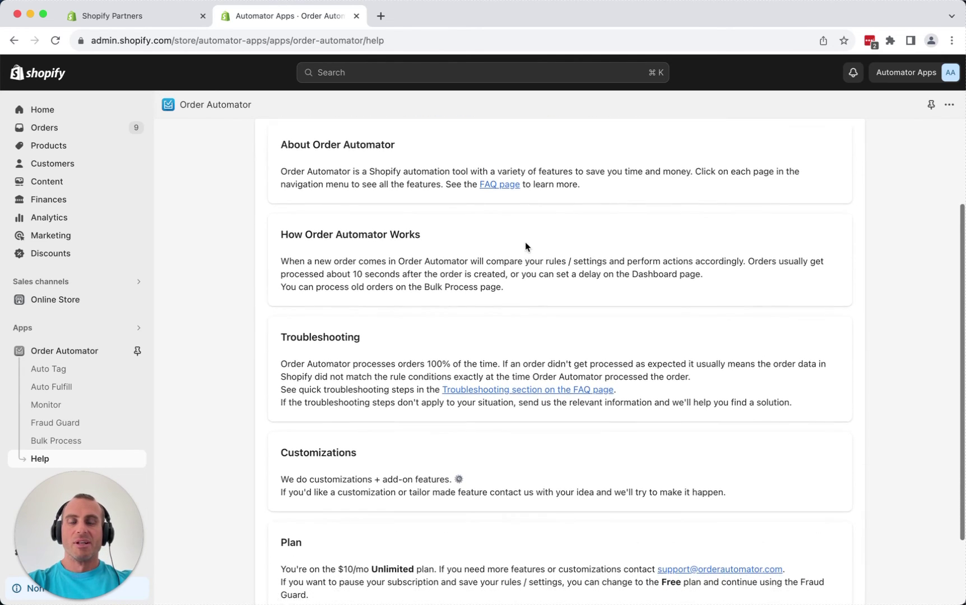
pyautogui.scroll(-3)
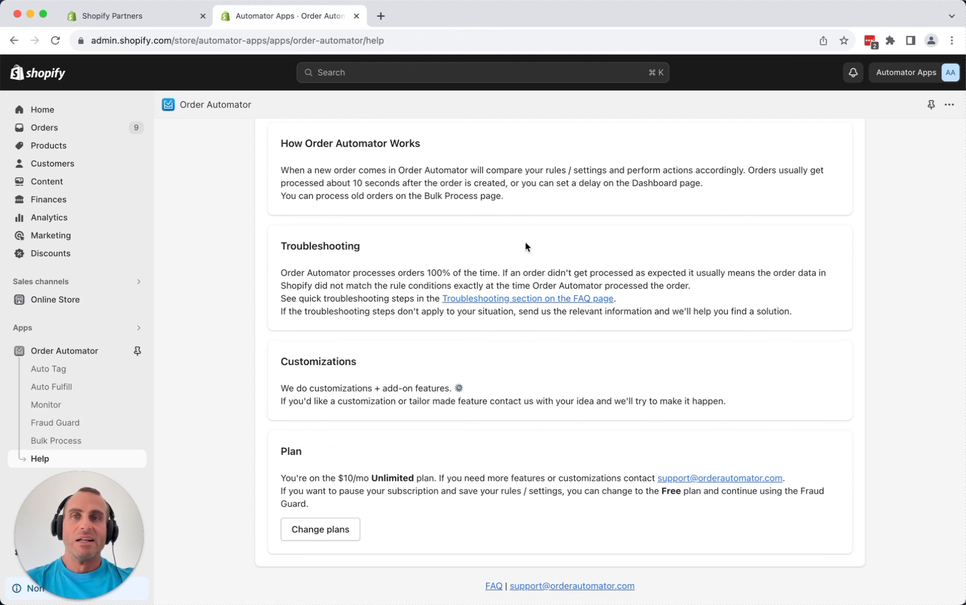
pyautogui.scroll(-3)
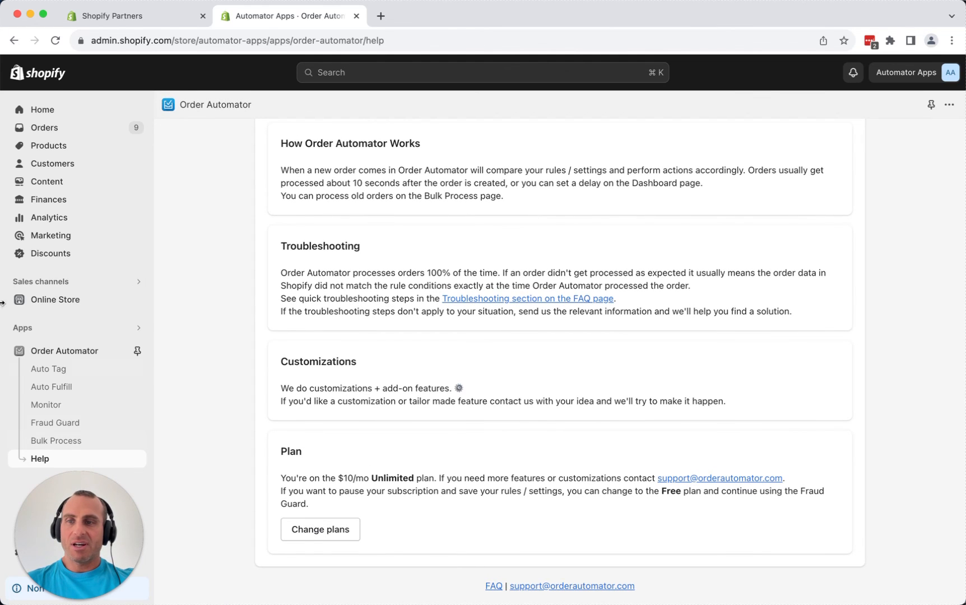
# Open Change plans to compare the $10/mo Unlimited and $0 Free plan cards.
pyautogui.click(319, 529)
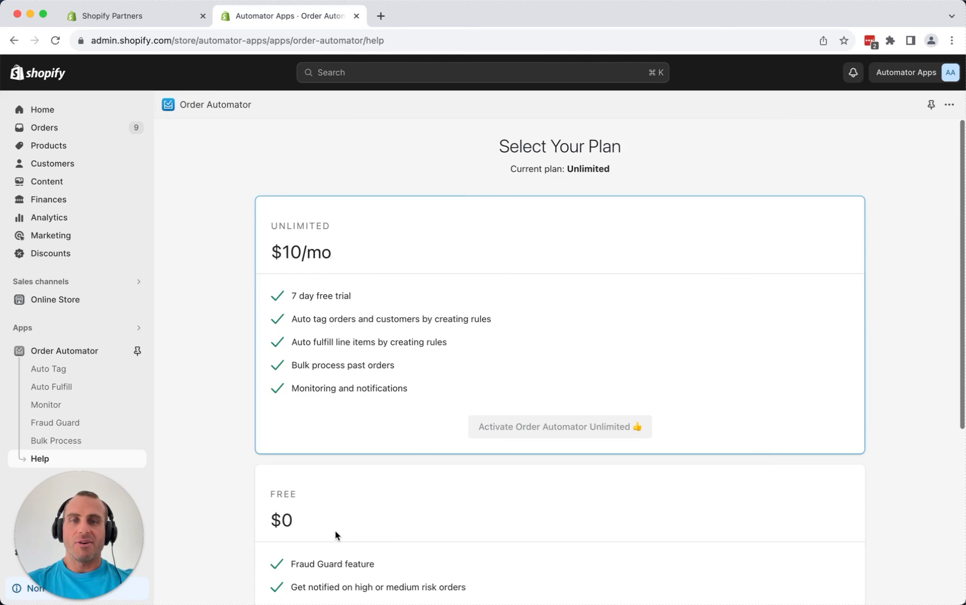
pyautogui.scroll(-3)
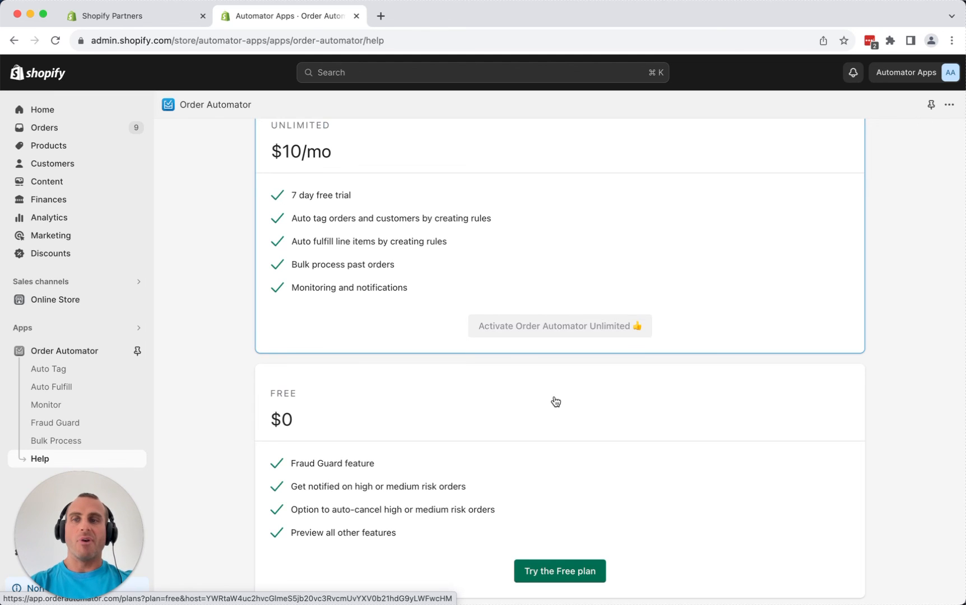
pyautogui.scroll(-3)
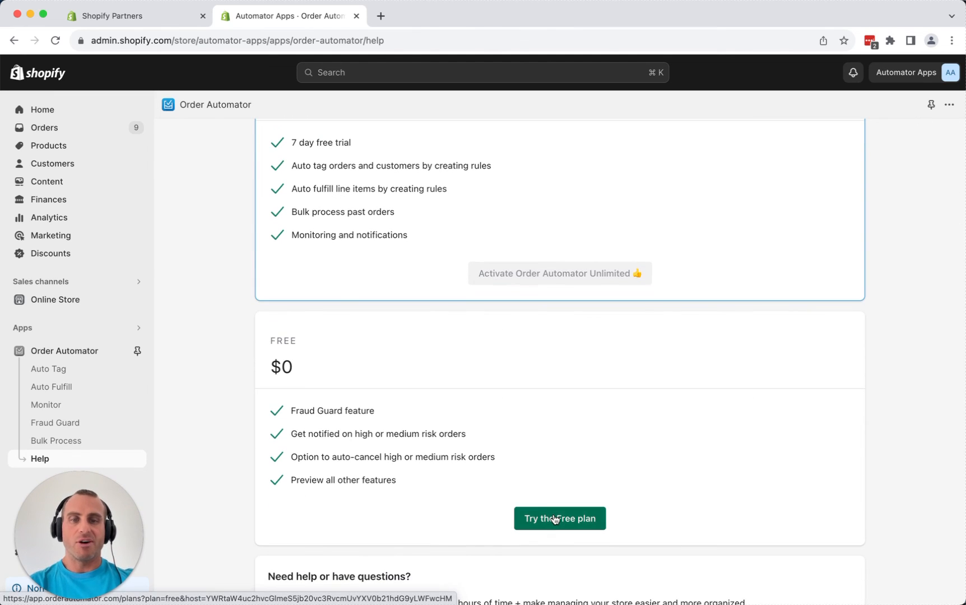
pyautogui.scroll(3)
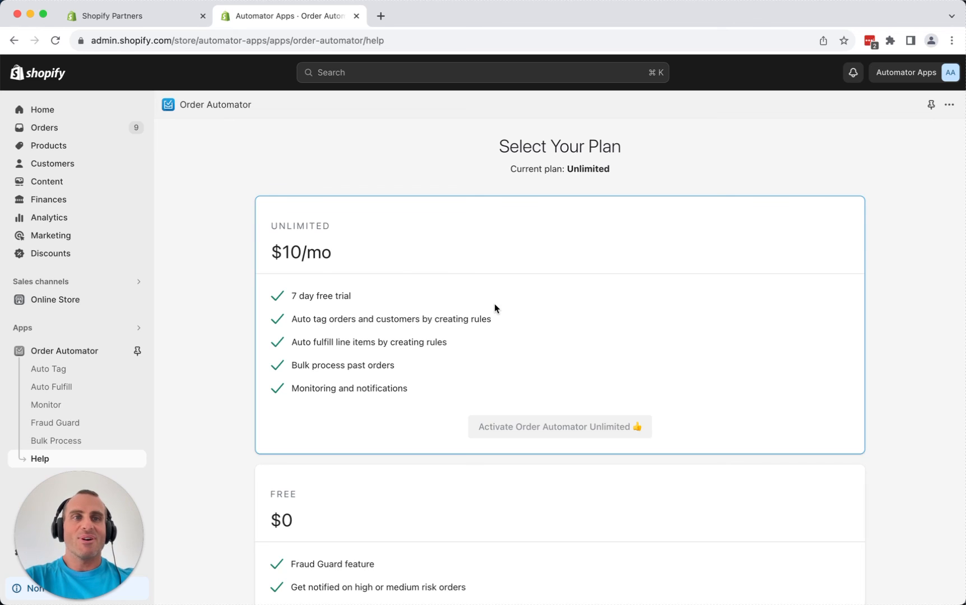
pyautogui.moveTo(403, 282)
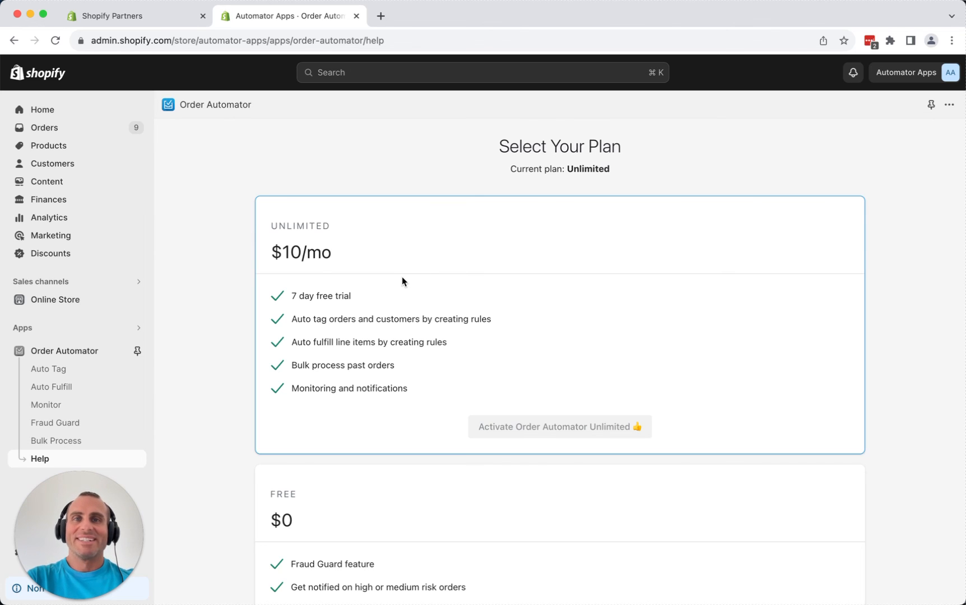